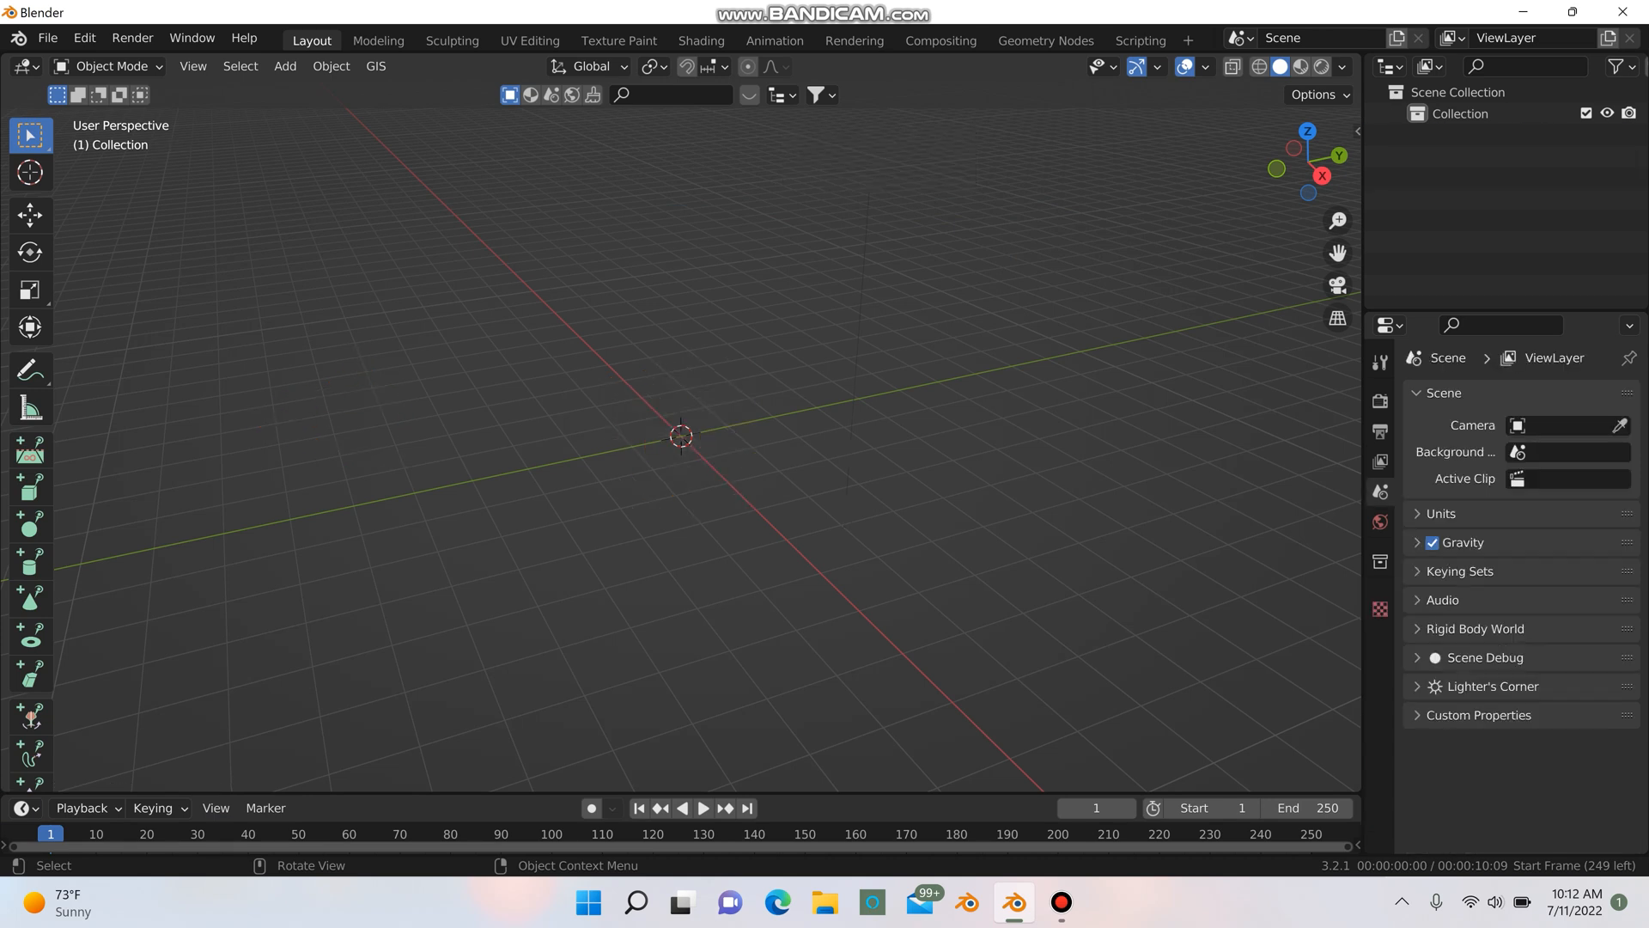
- Add a plane and create a new Geometry Nodes tree for it
left_click(285, 65)
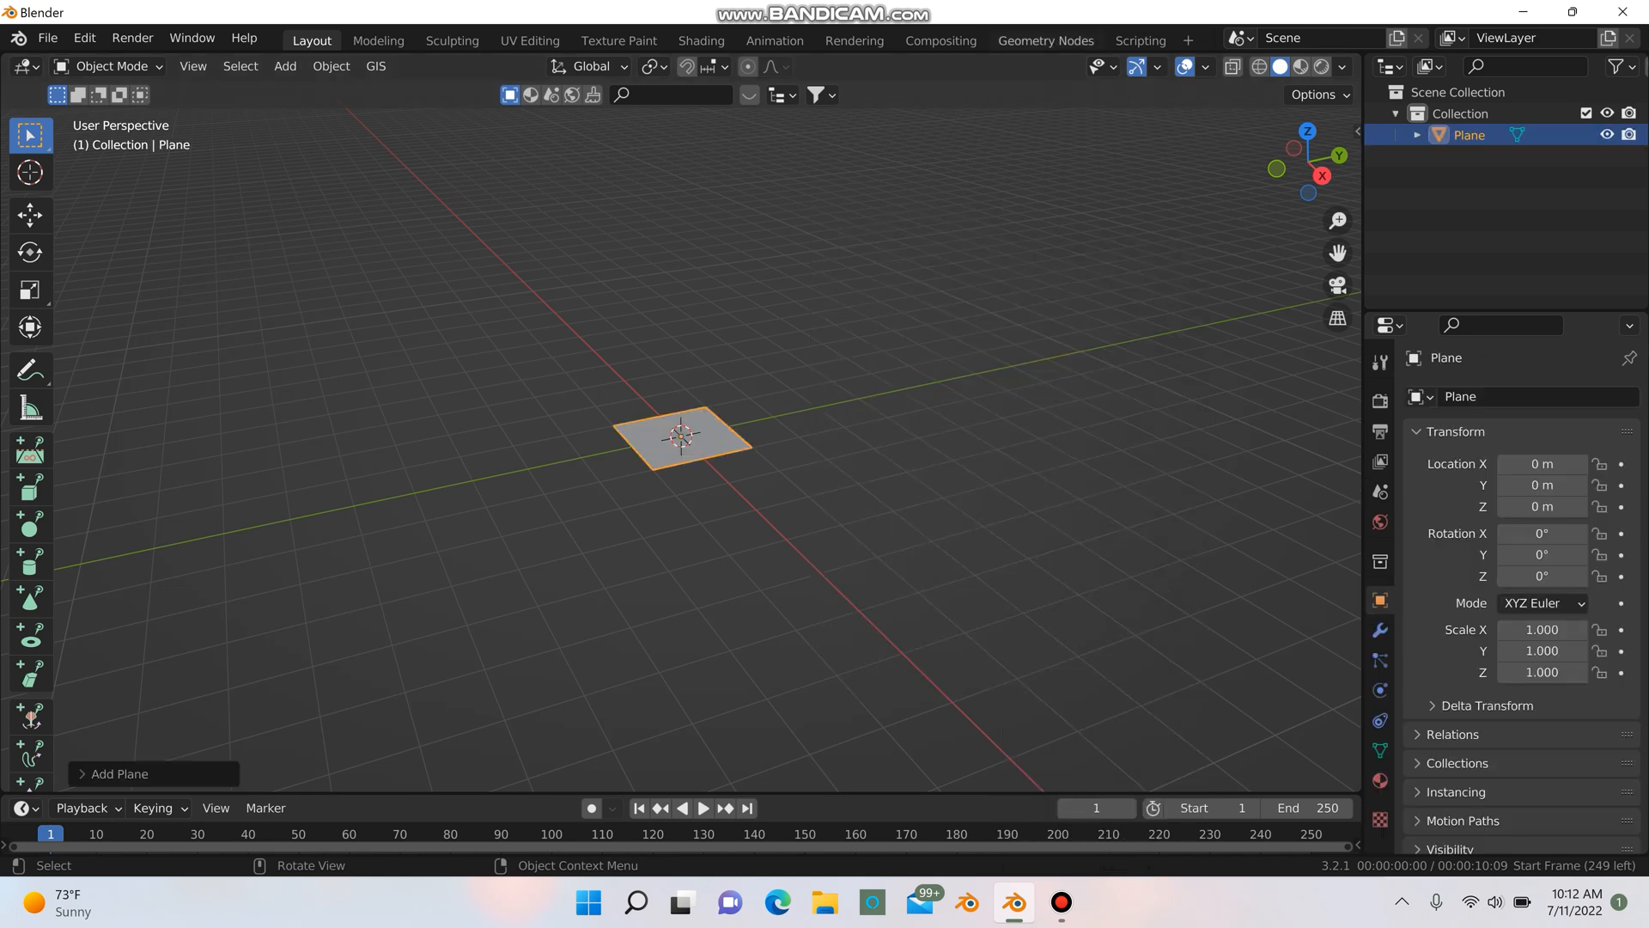
left_click(1045, 41)
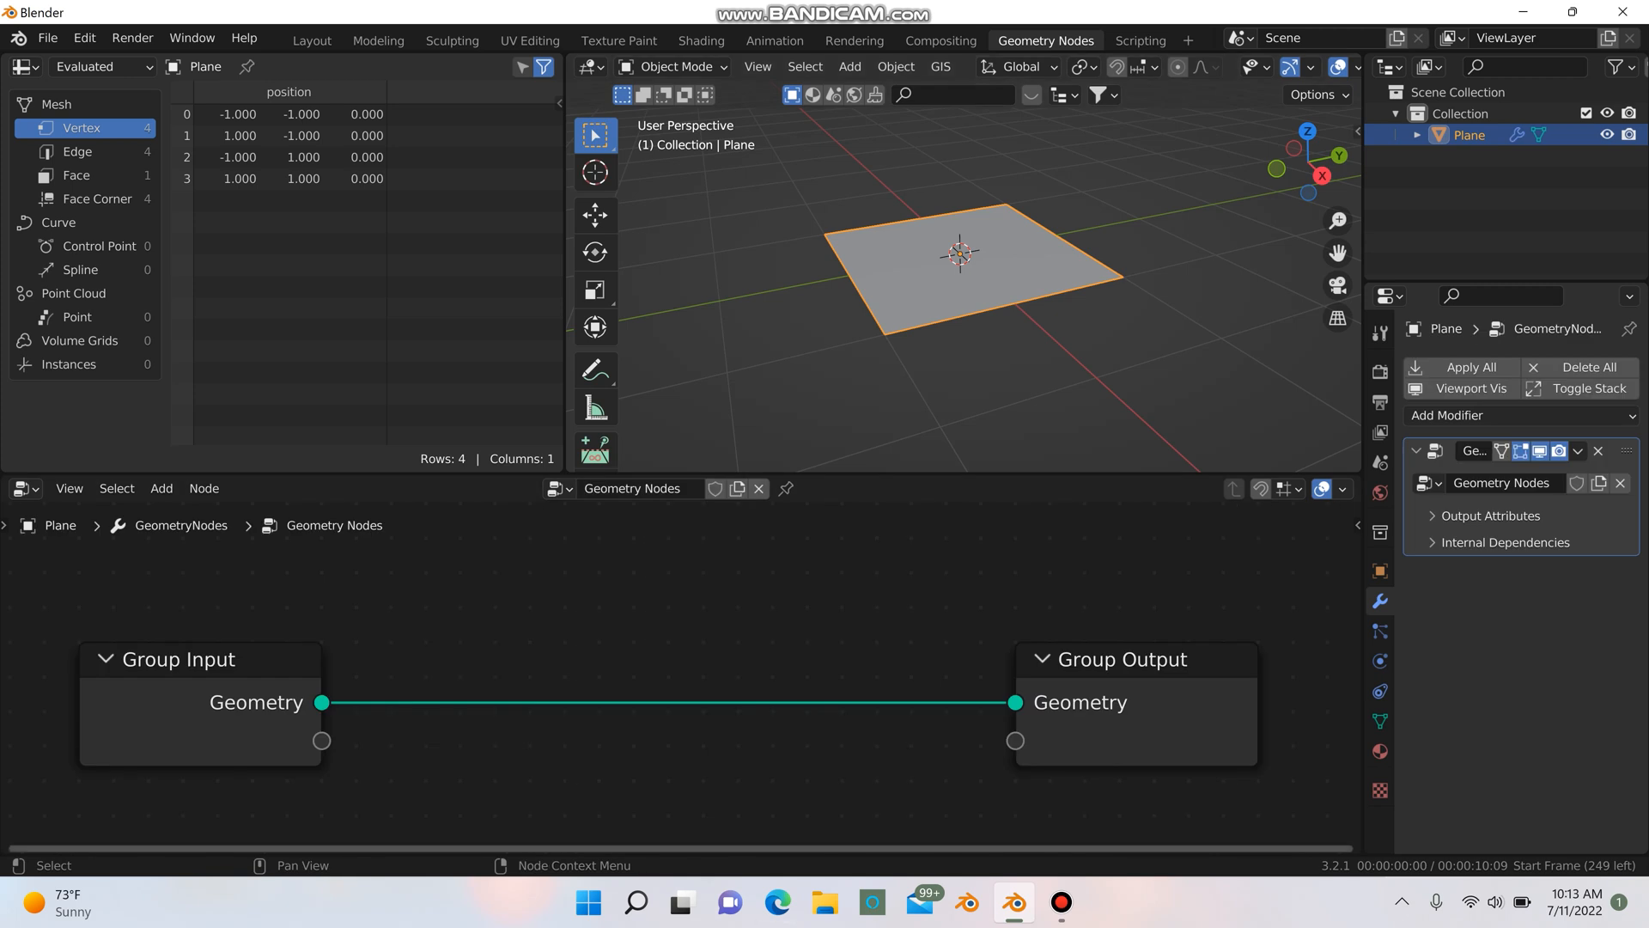
- Add a Transform node scaling the plane 5.7 by 6.3, then a level-4 Subdivide Mesh
left_click(160, 487)
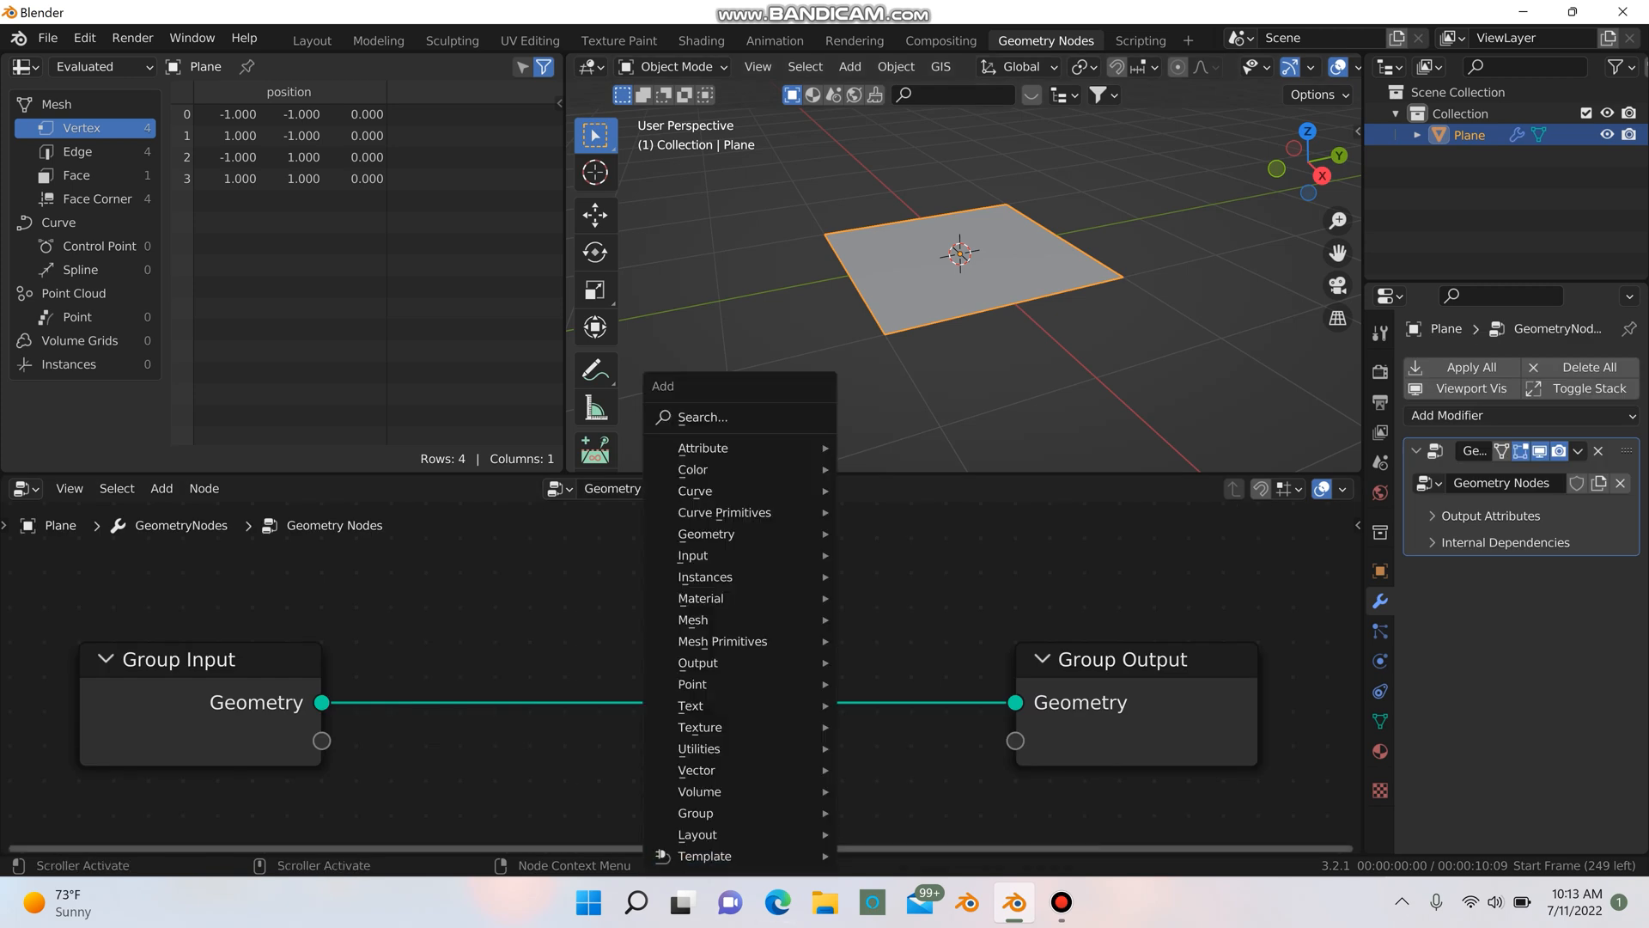
type("t")
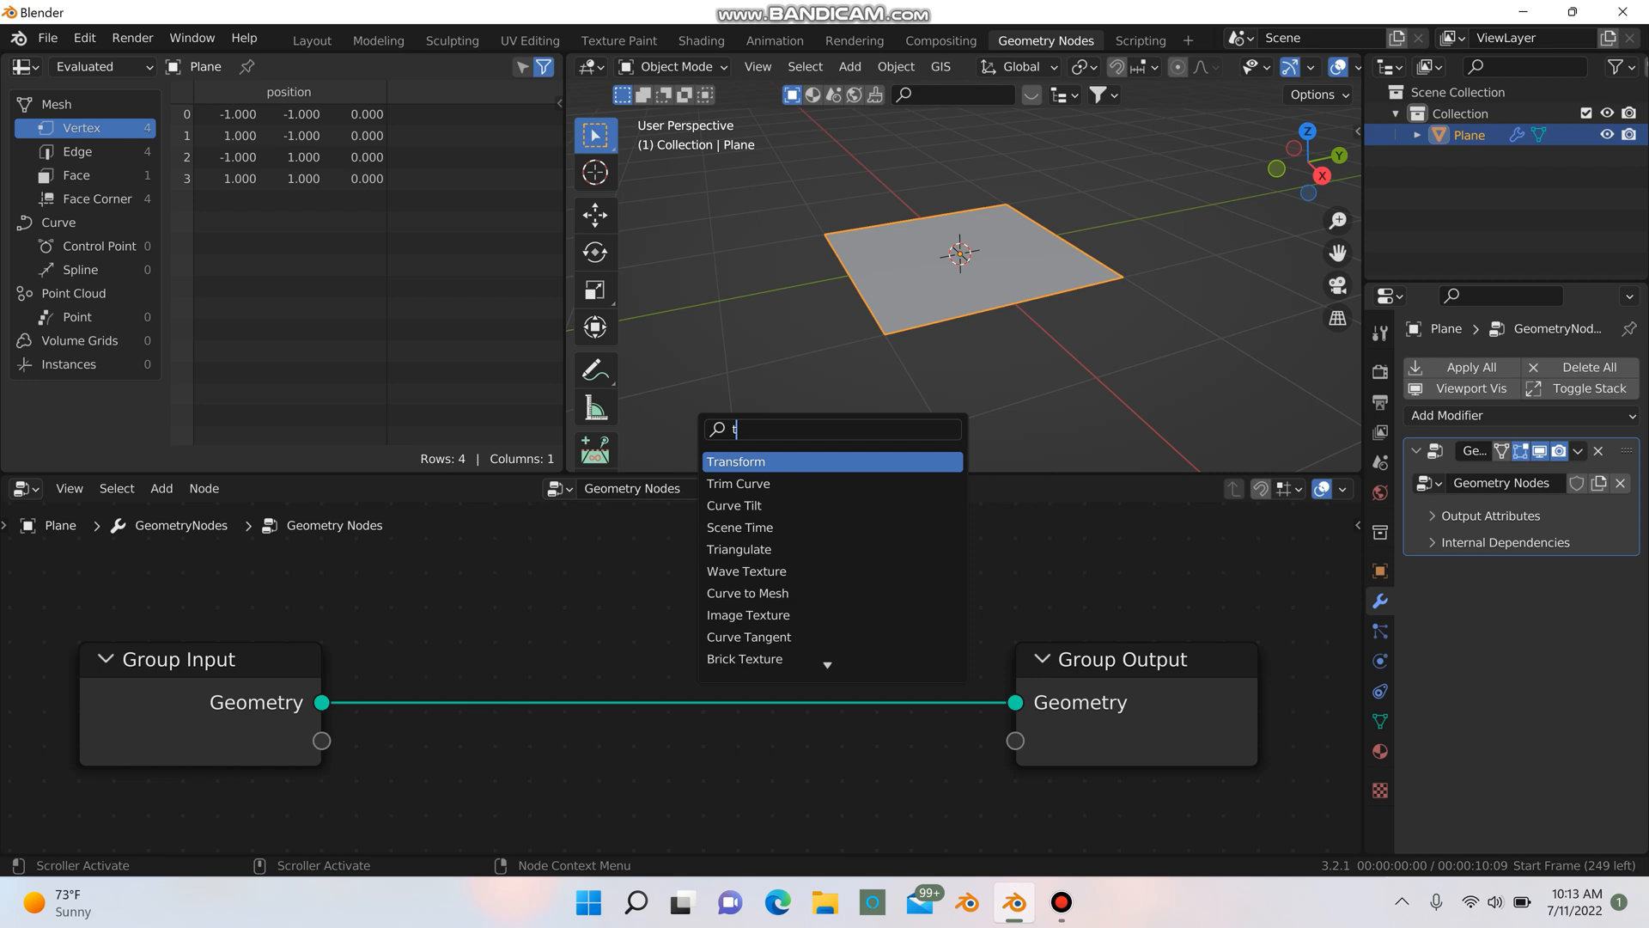
type("ran")
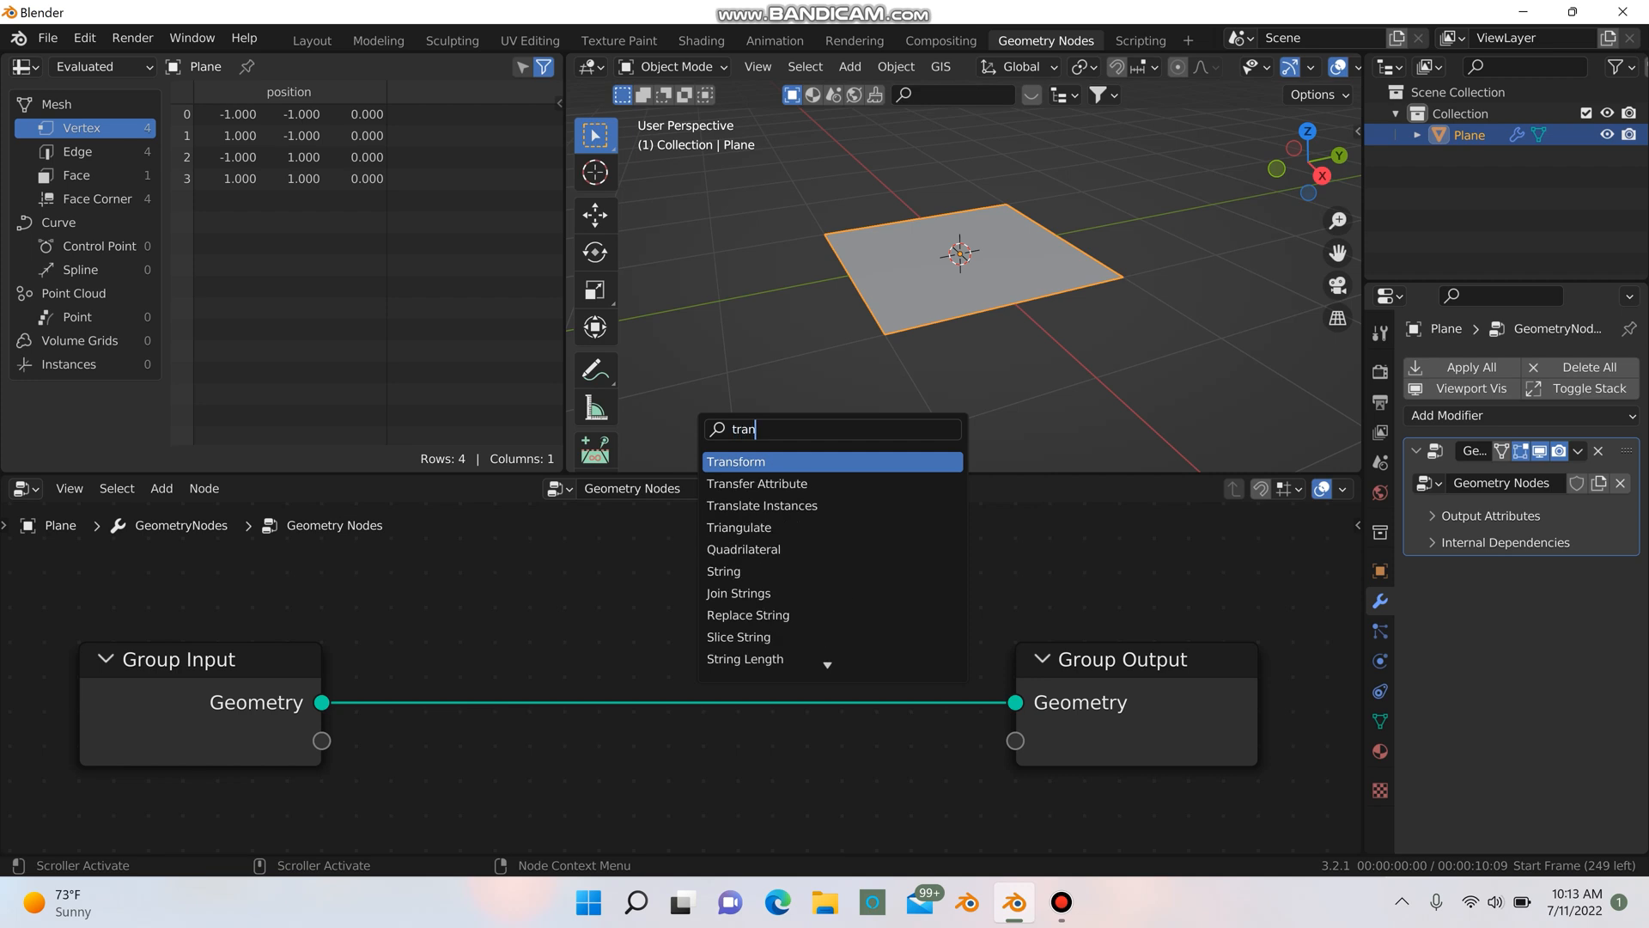
left_click(736, 460)
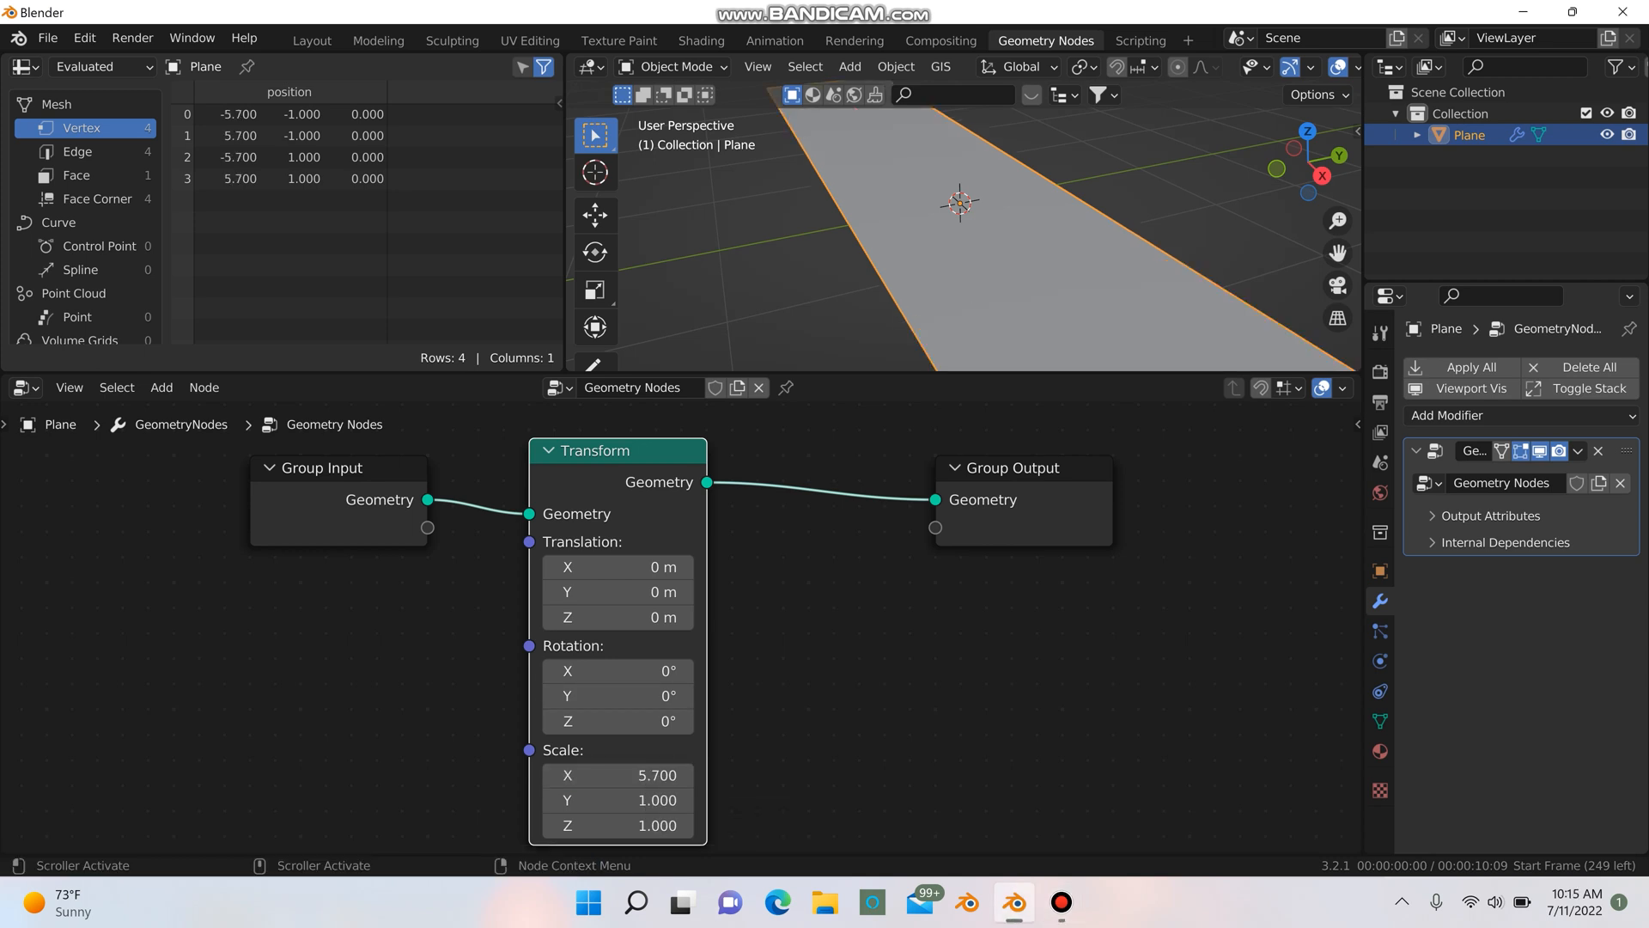
type("6.")
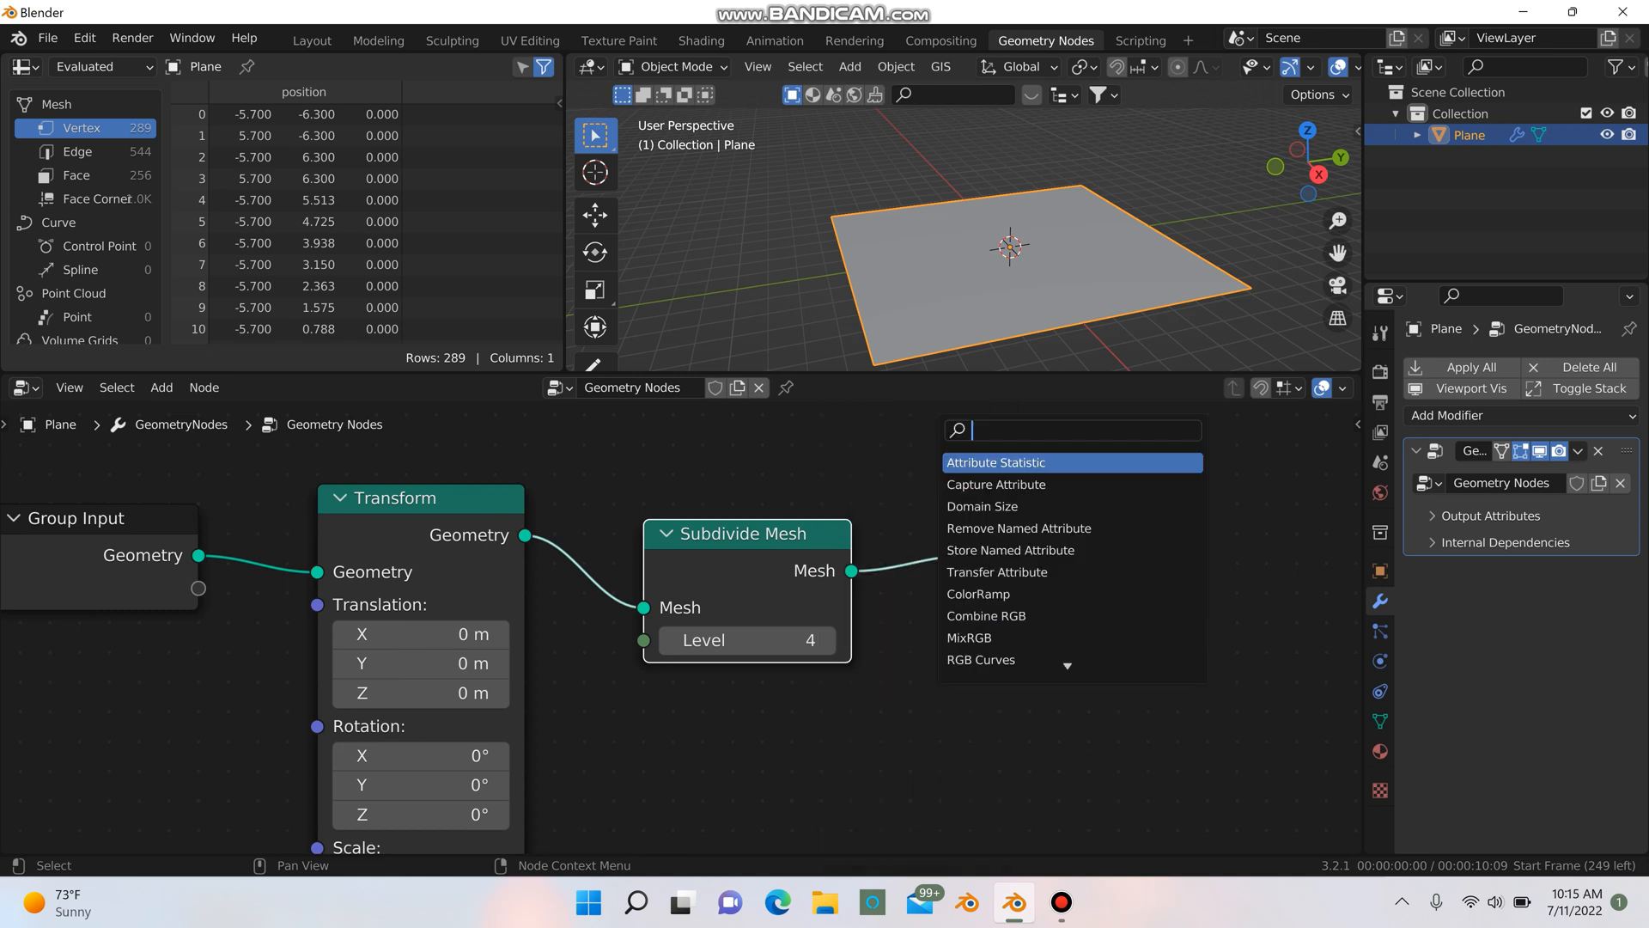
- Add Cube, Instance on Points and Distribute Points on Faces nodes through node search
type("cube")
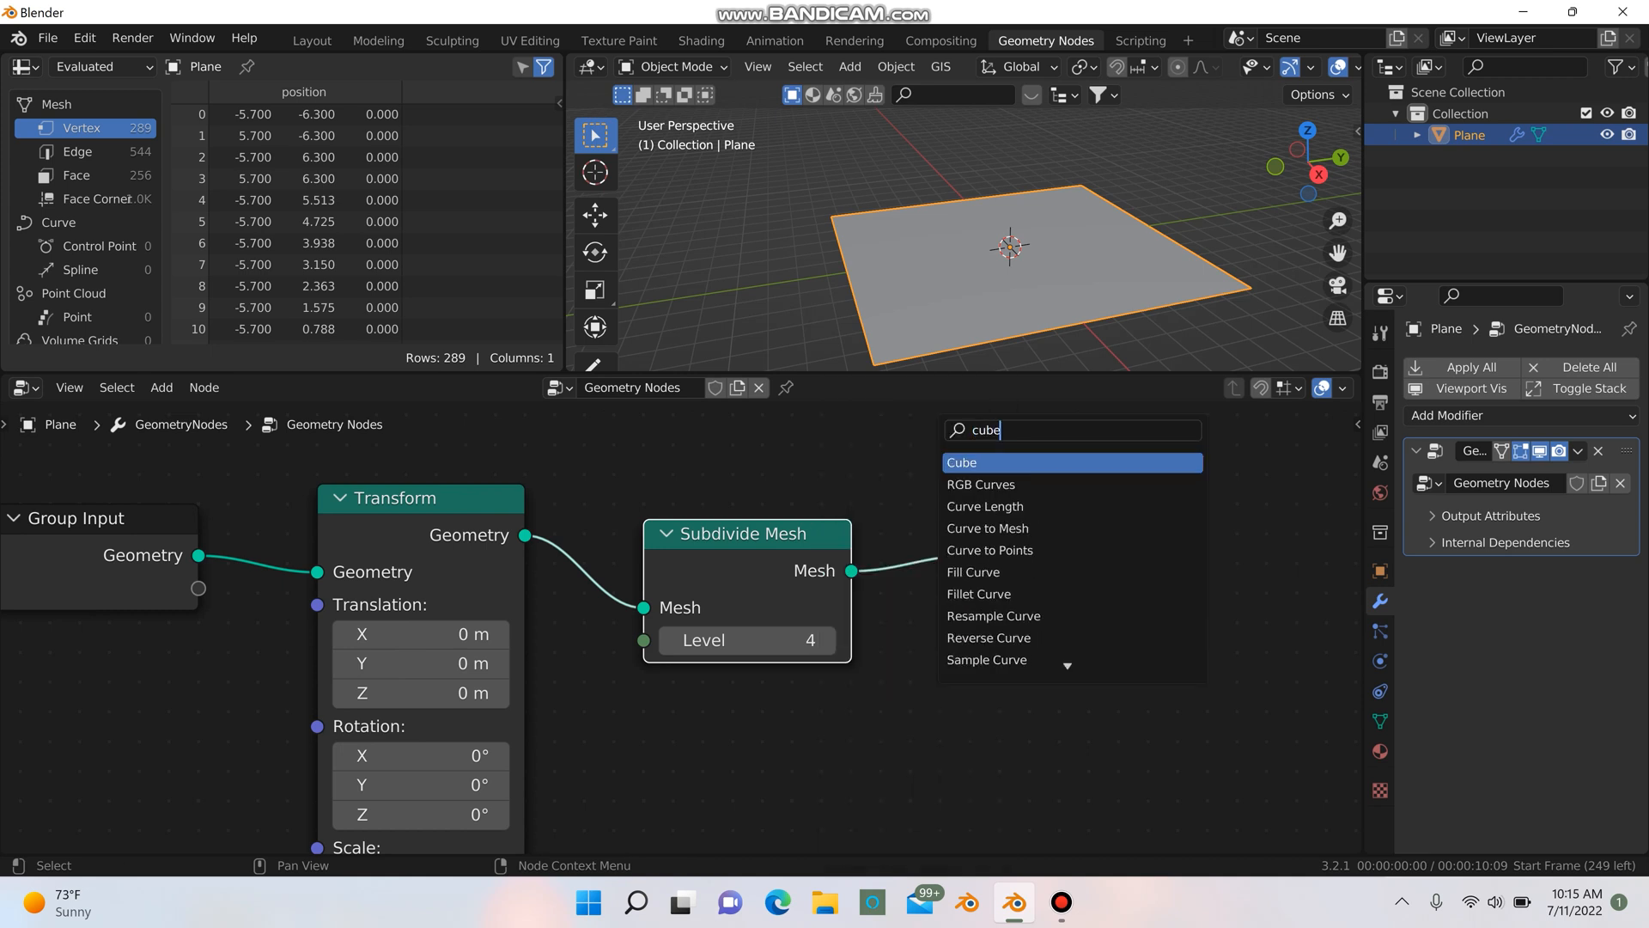
left_click(961, 462)
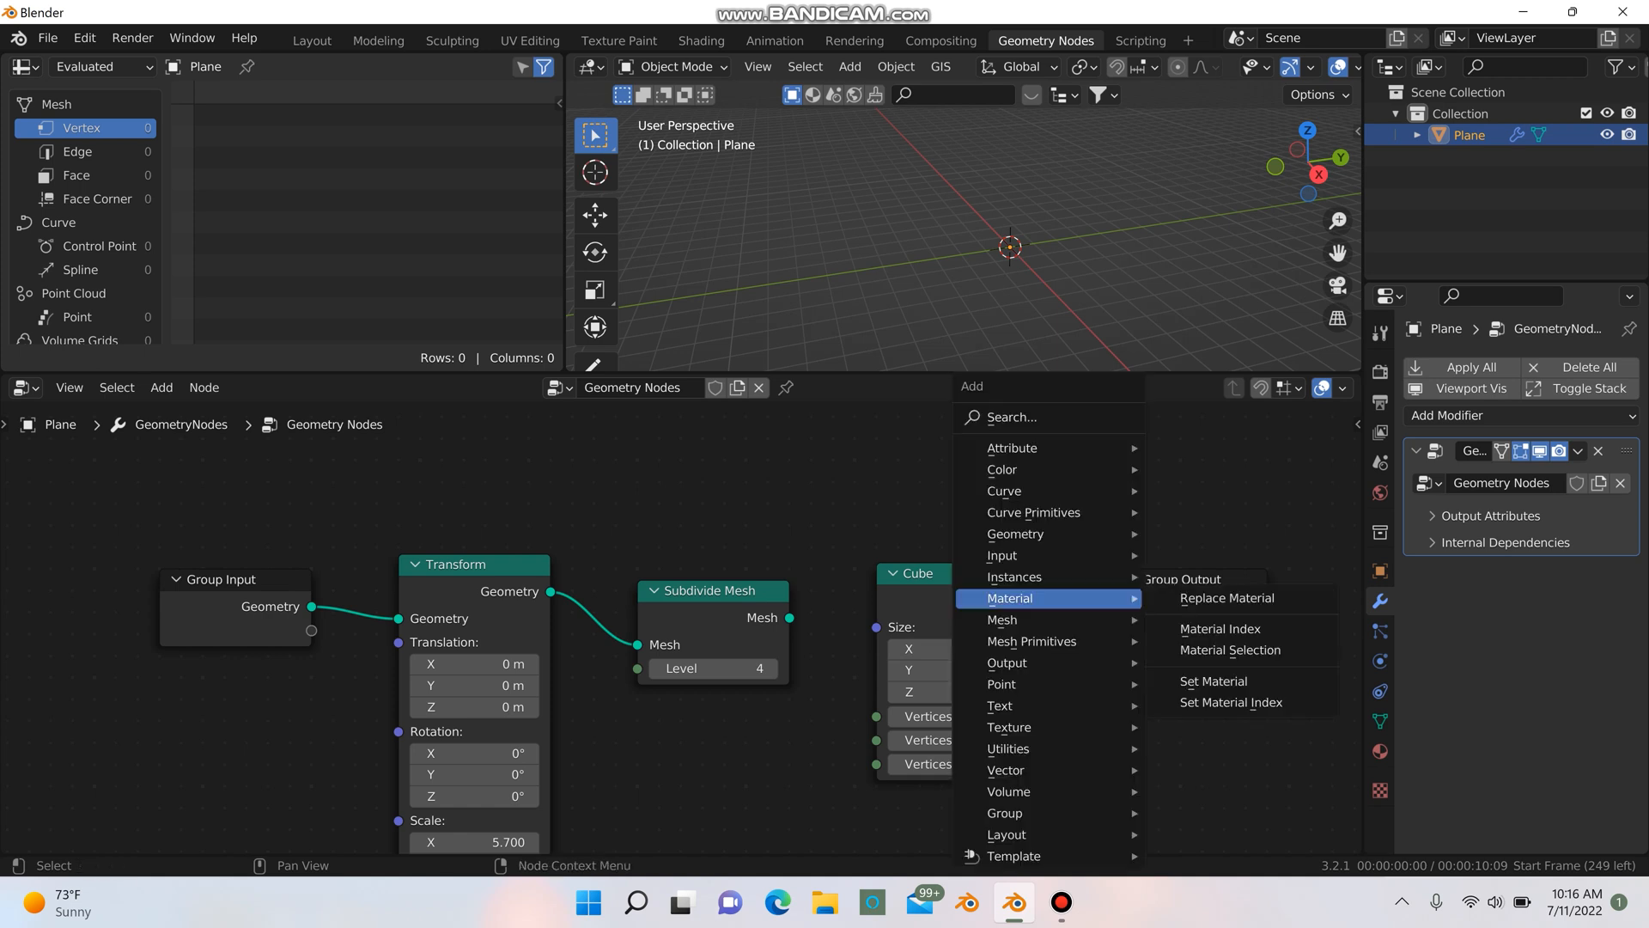
type("inst")
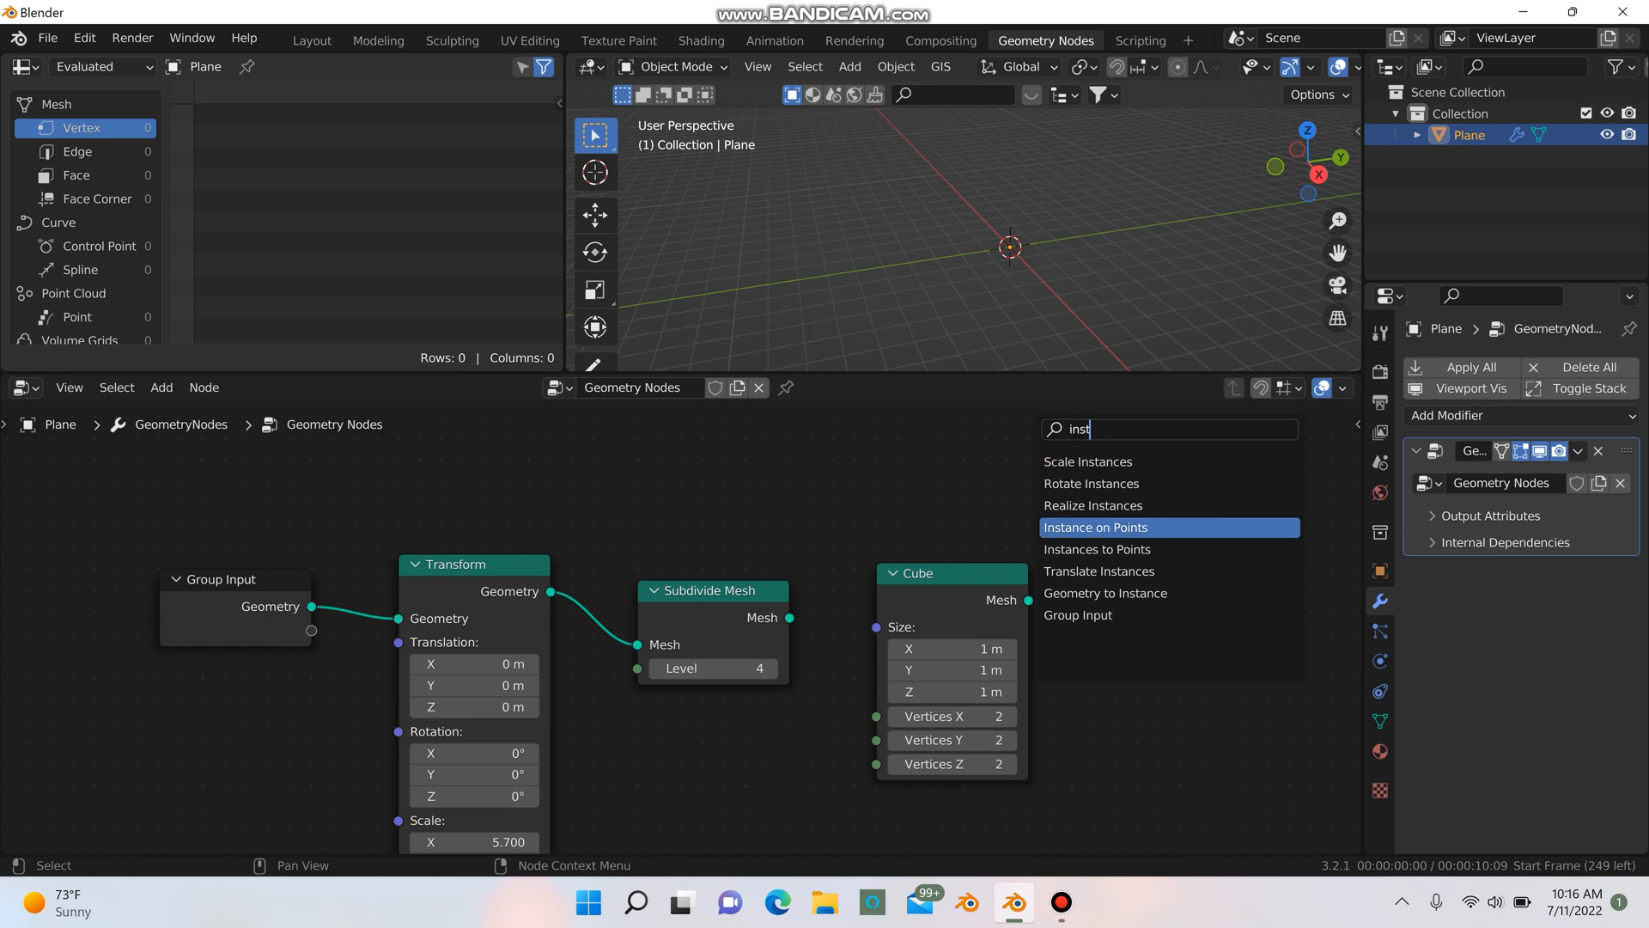
left_click(1095, 526)
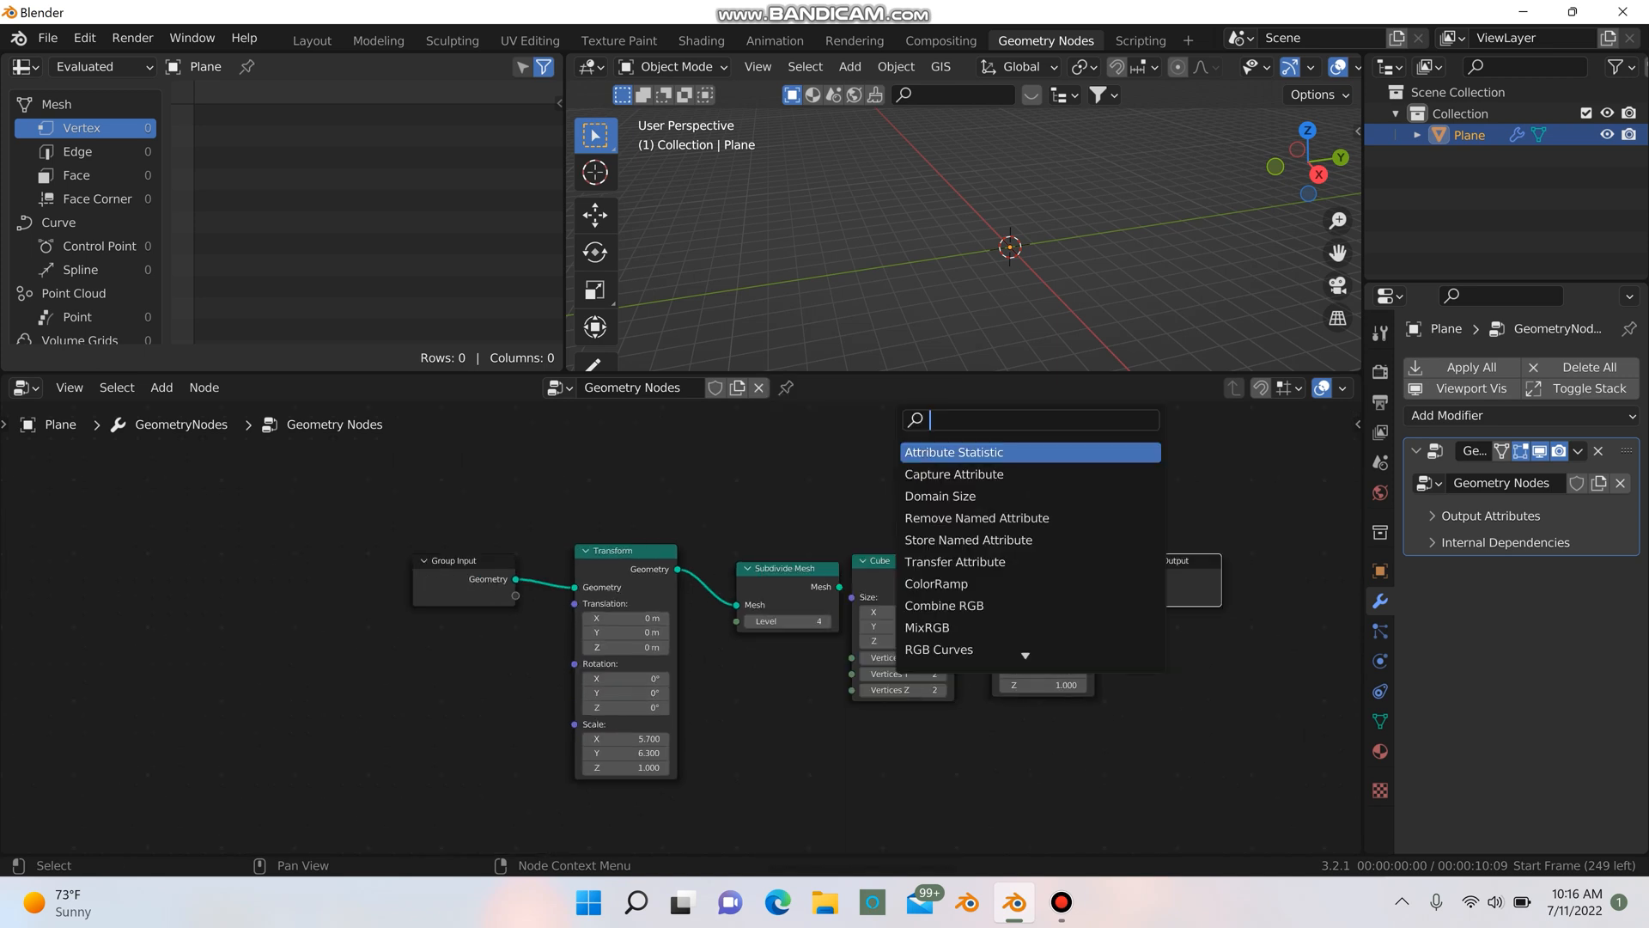
type("distru")
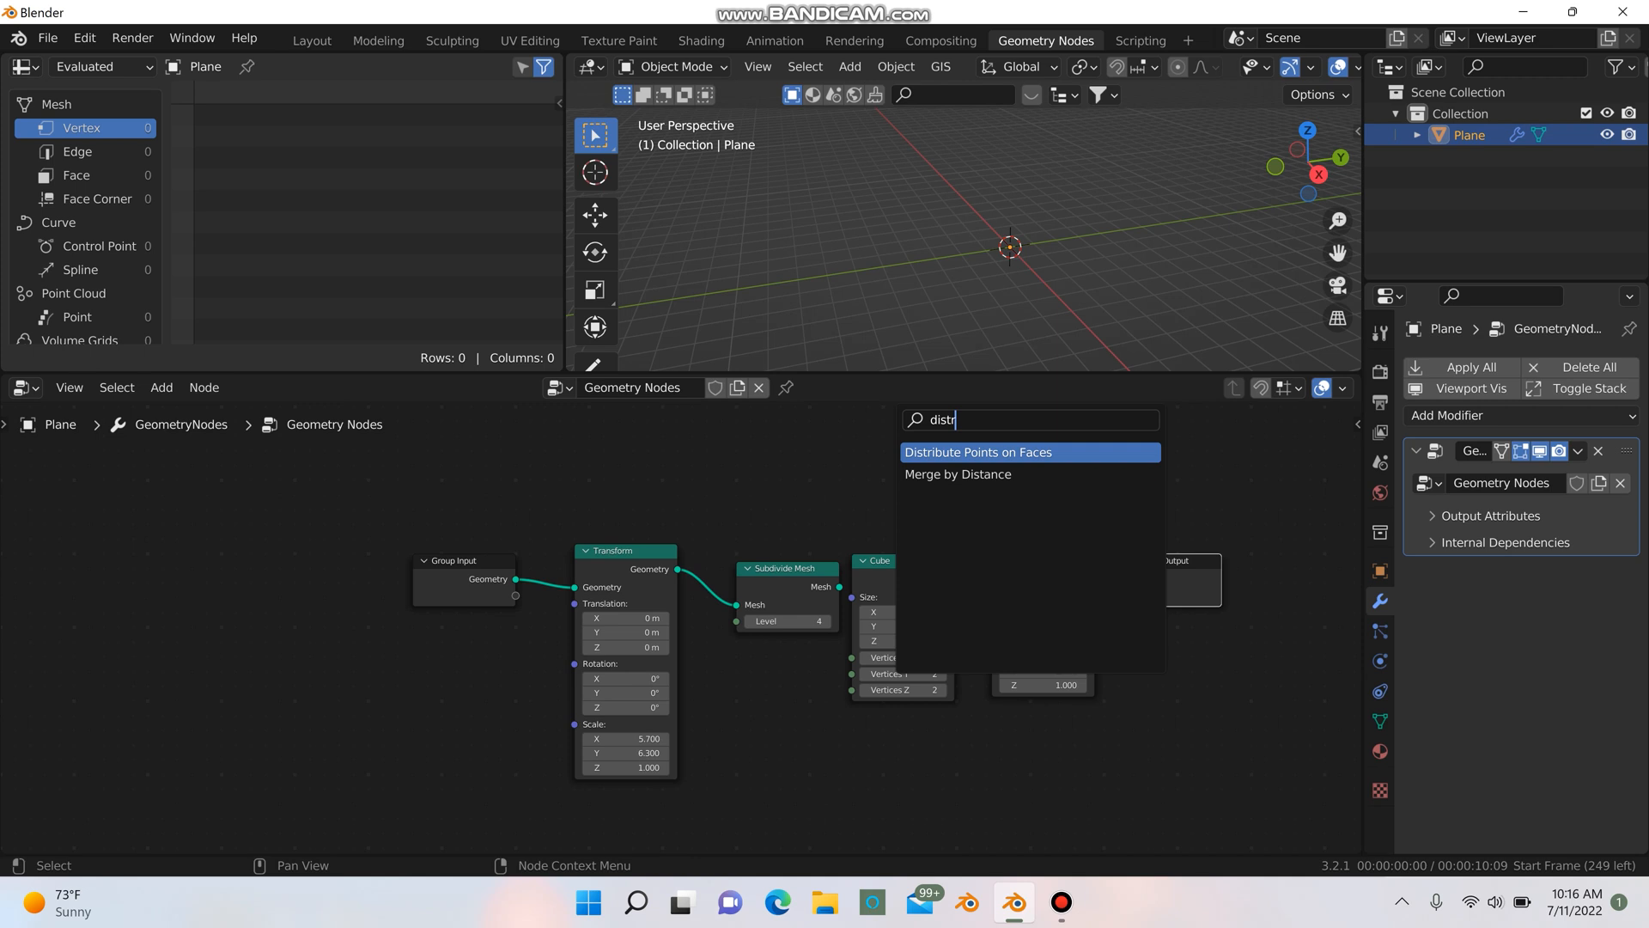
left_click(976, 451)
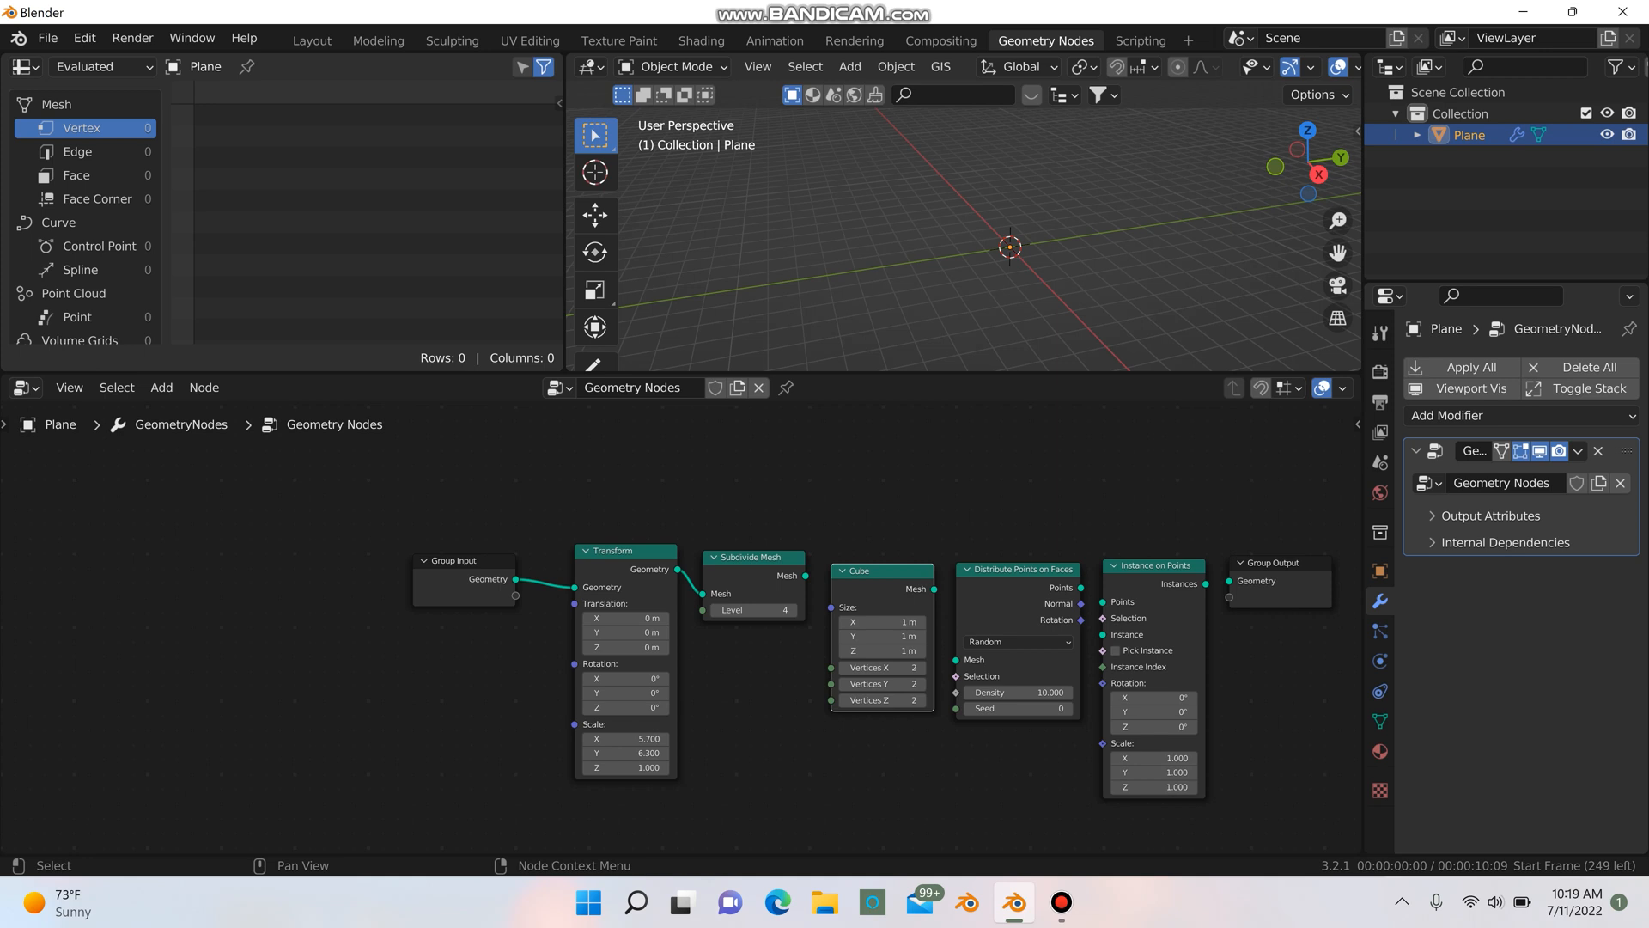
- Wire Subdivide Mesh into Distribute Points on Faces and arrange the nodes for room
left_click_drag(787, 576, 955, 652)
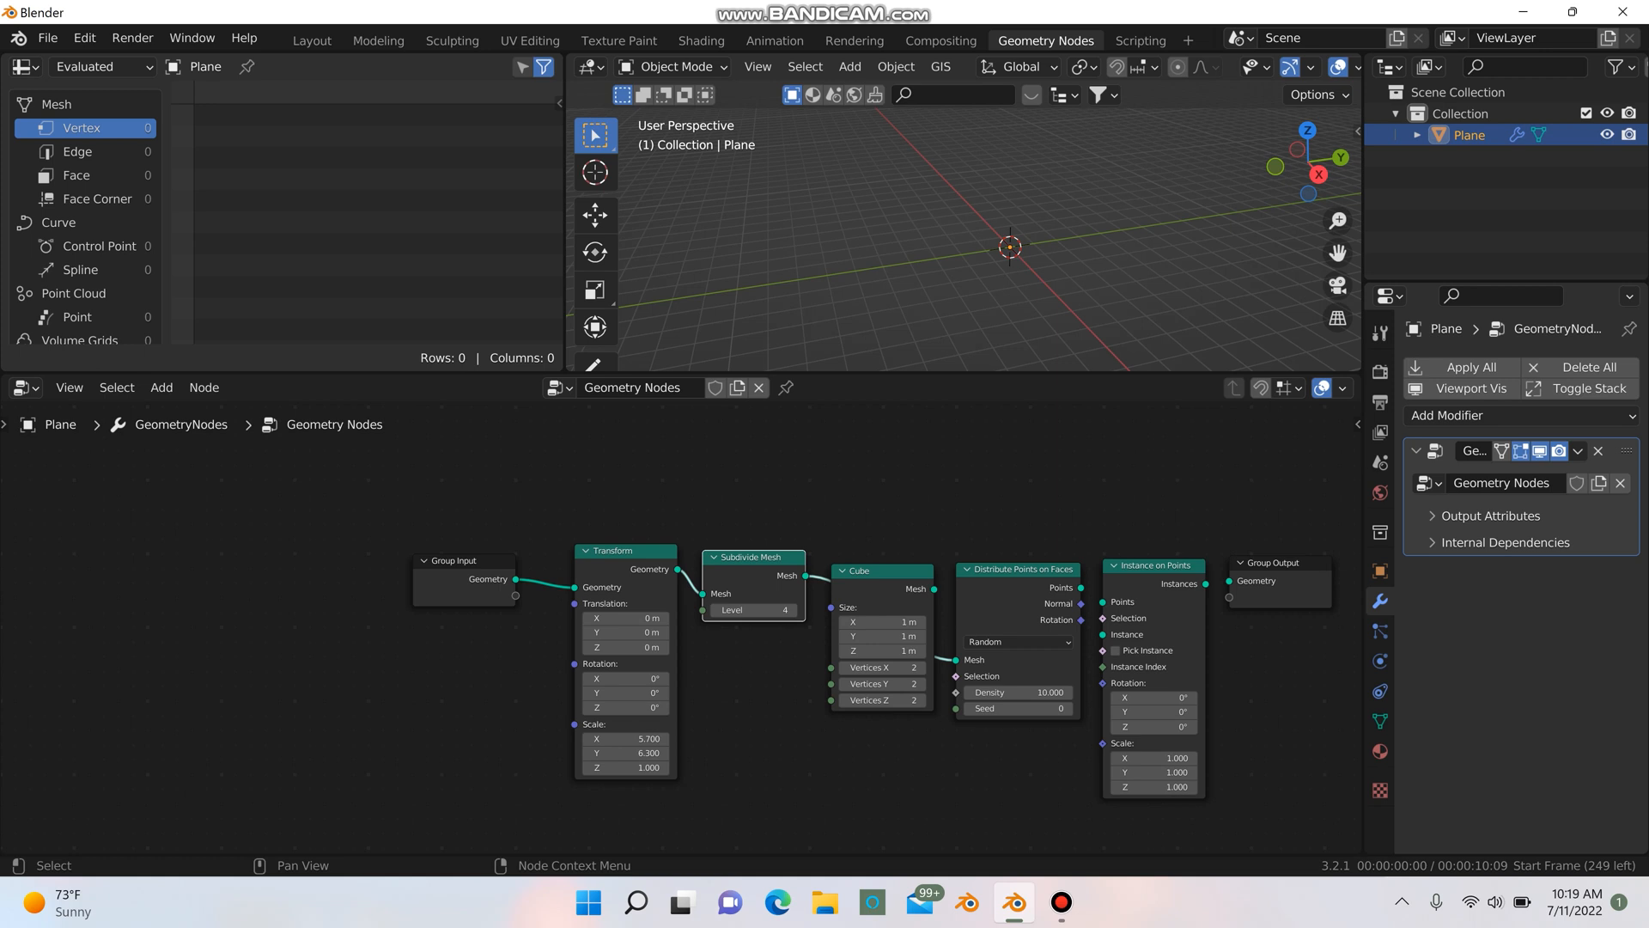
left_click_drag(1015, 569, 945, 722)
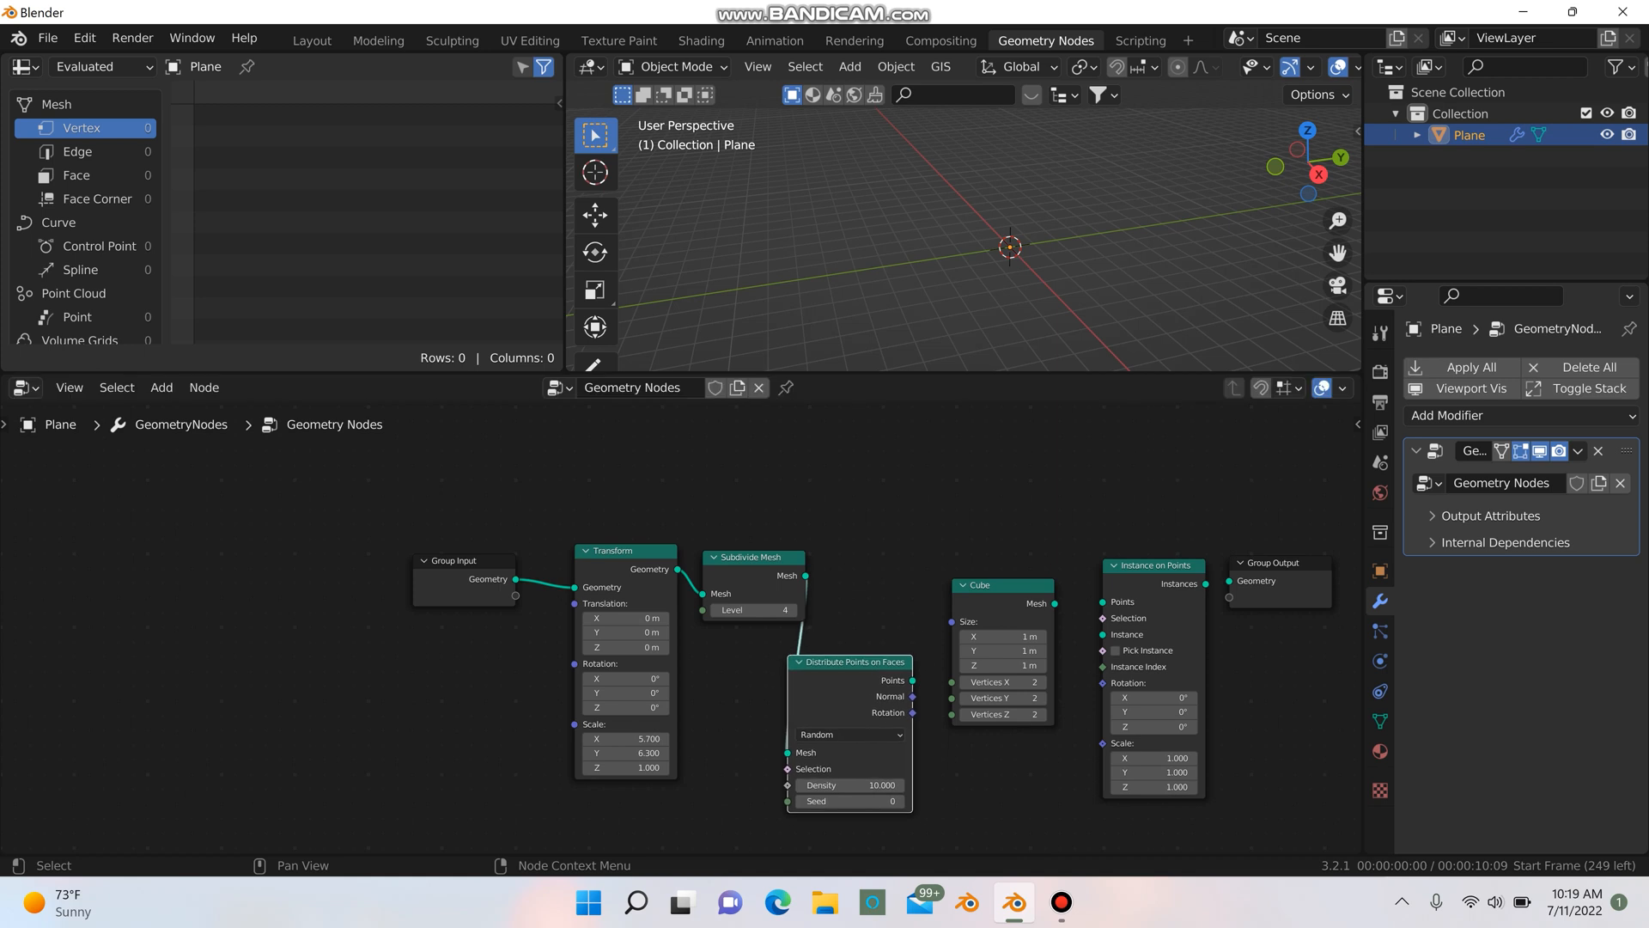
mouse_move(1101, 617)
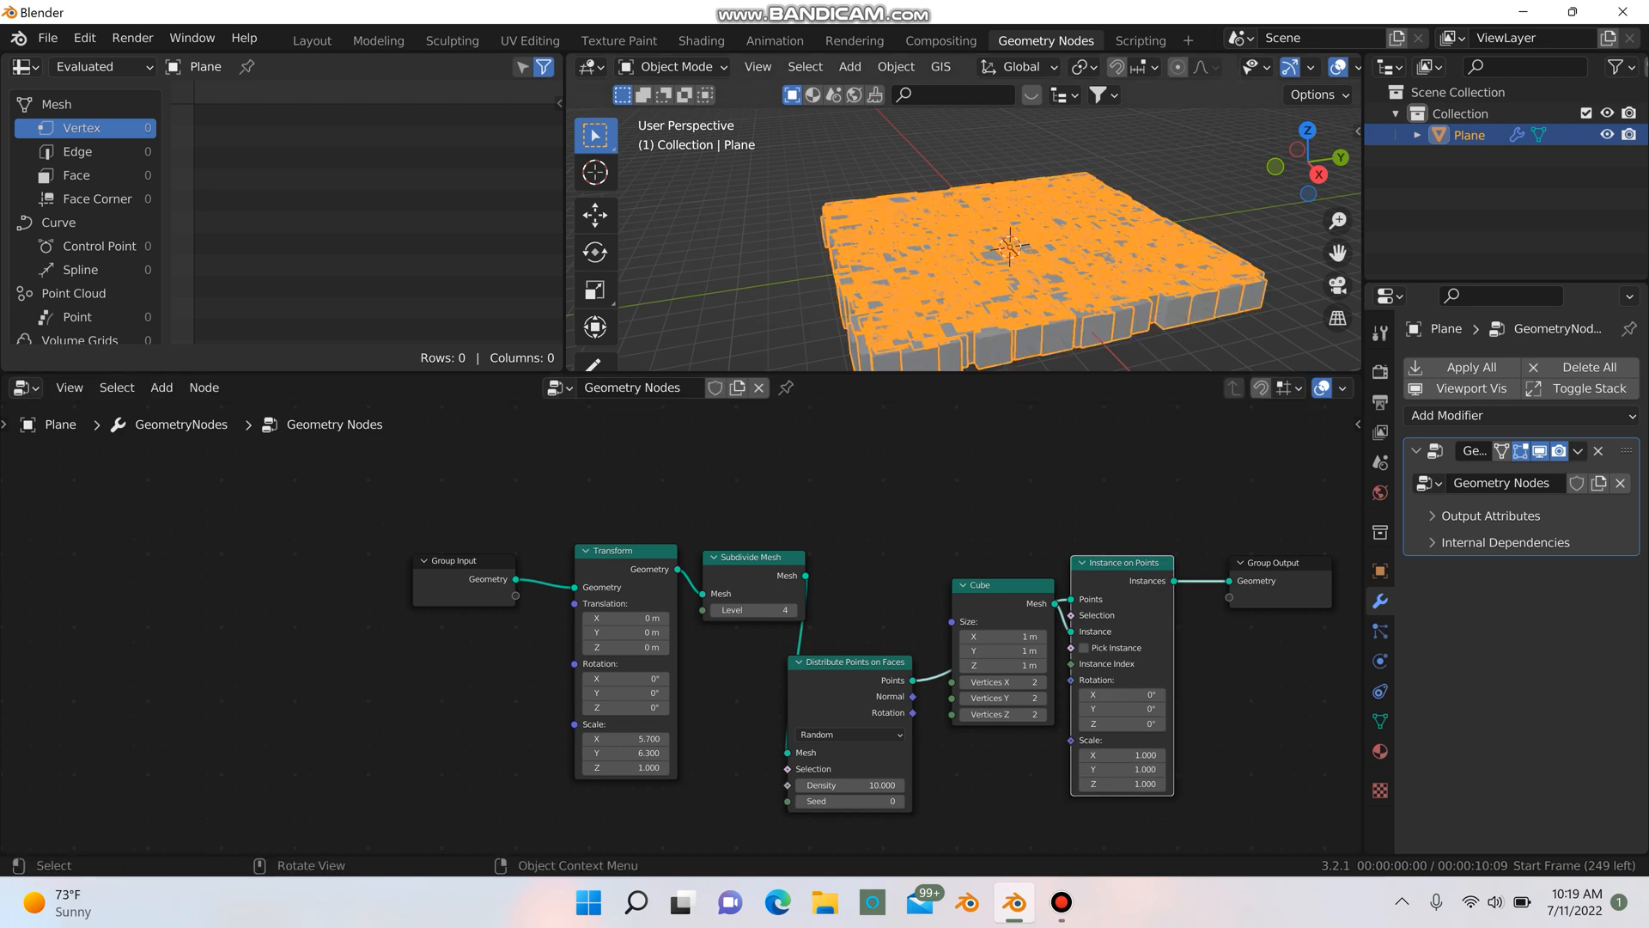
left_click_drag(1010, 247, 989, 258)
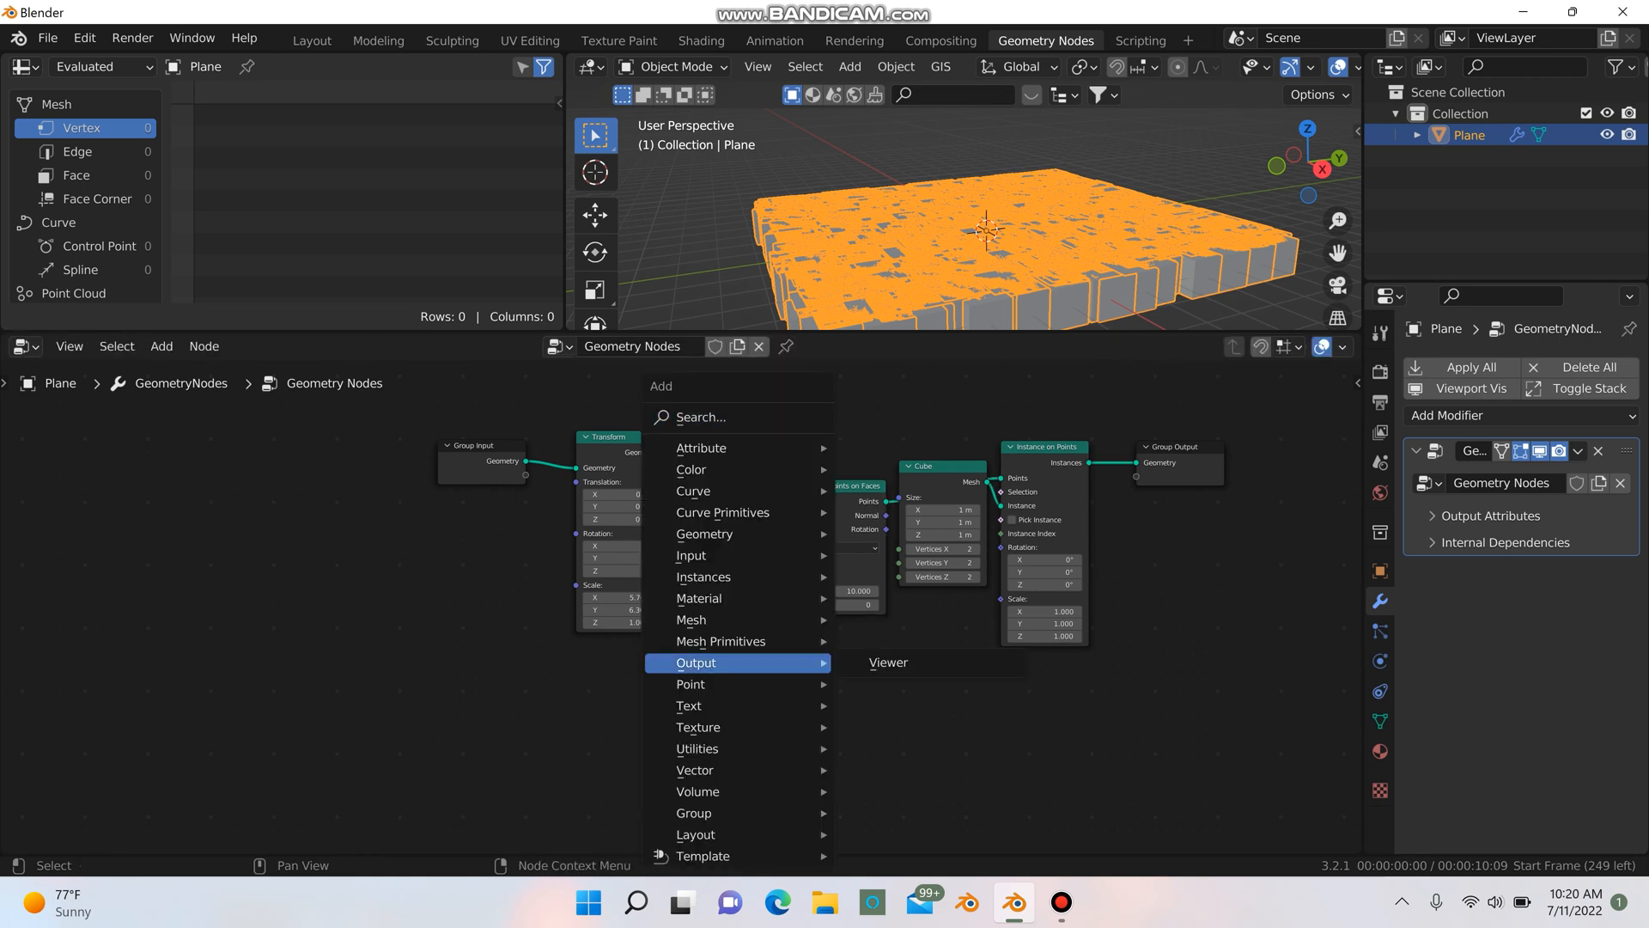
- Add a Random Value node and a Vector Math node set to Scale
type("rand")
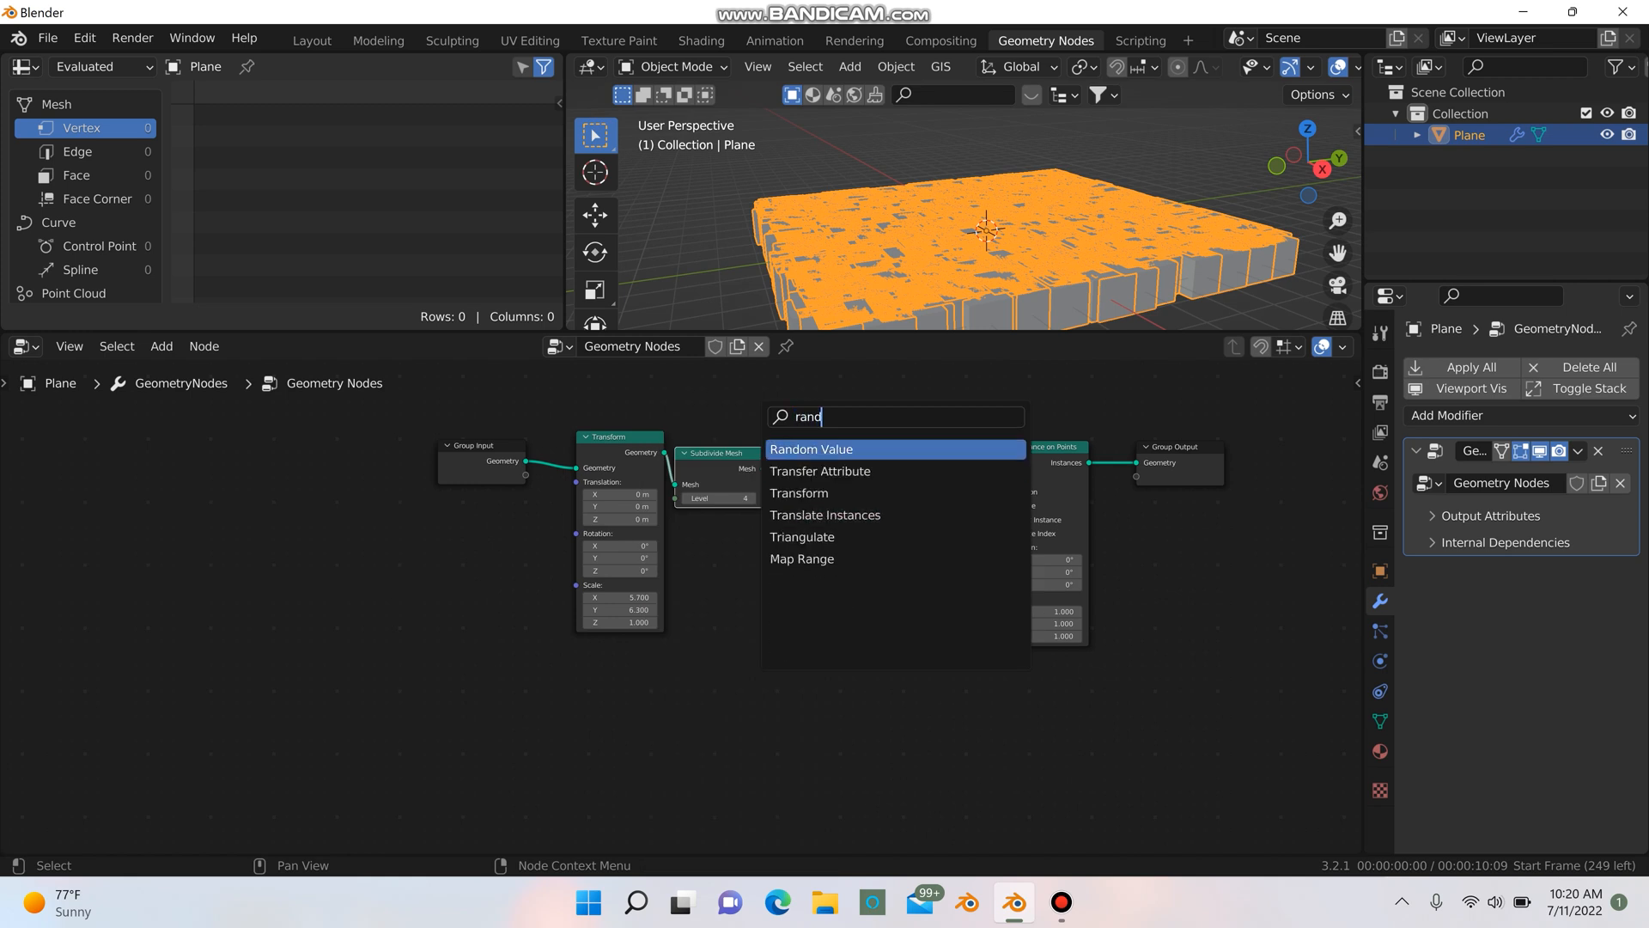
left_click(810, 449)
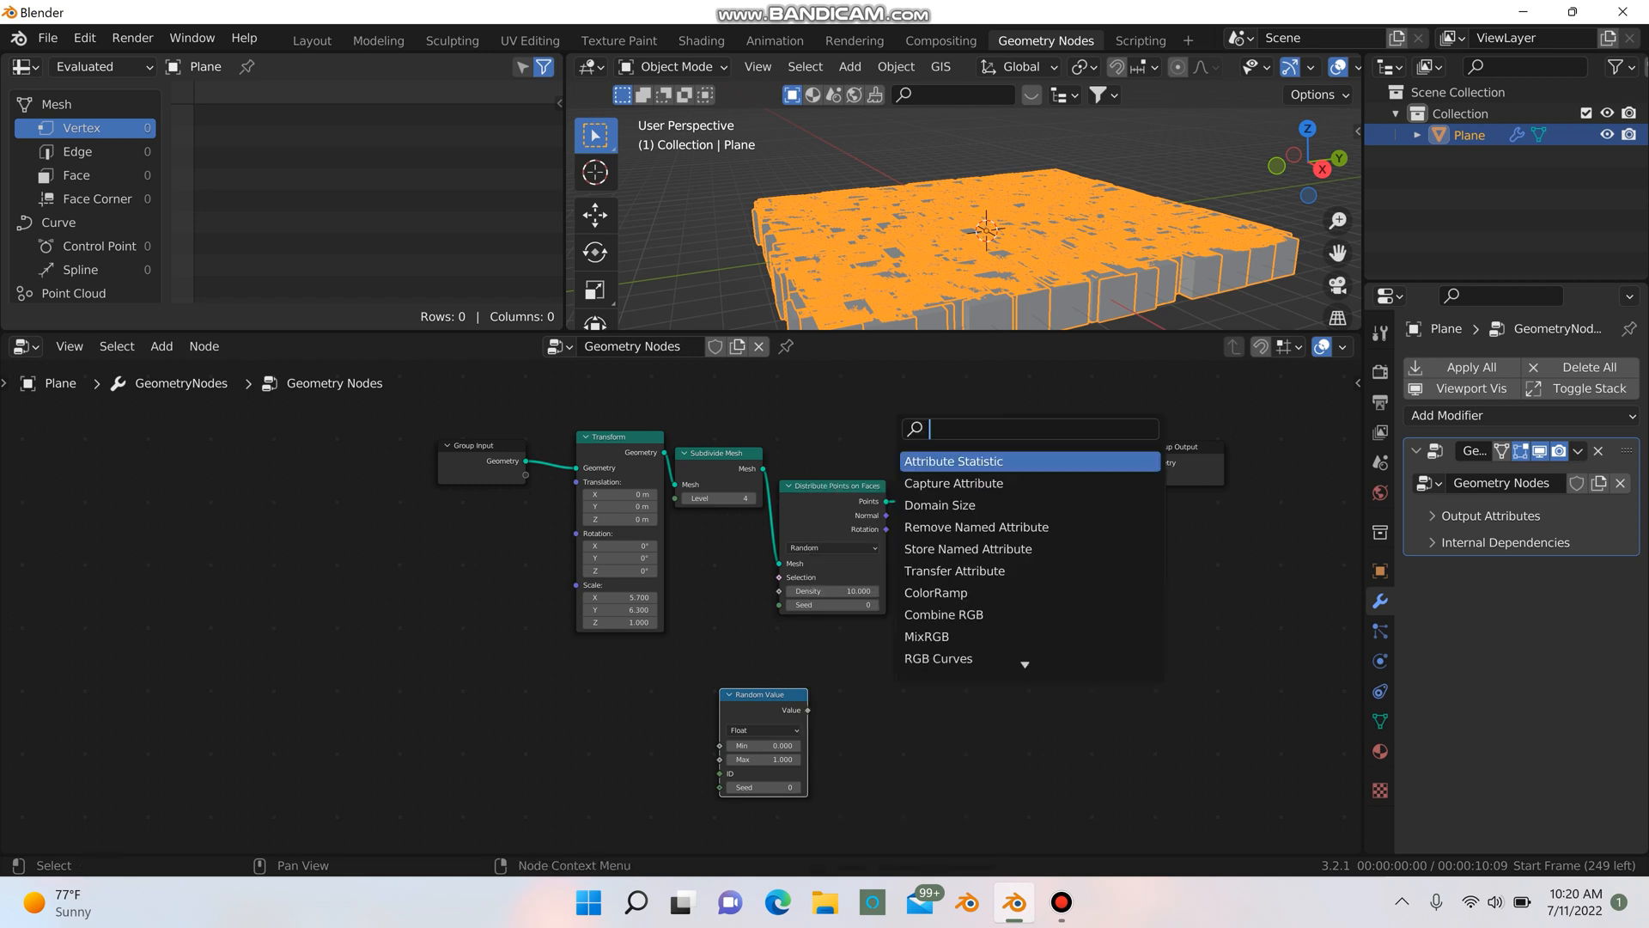
type("ve")
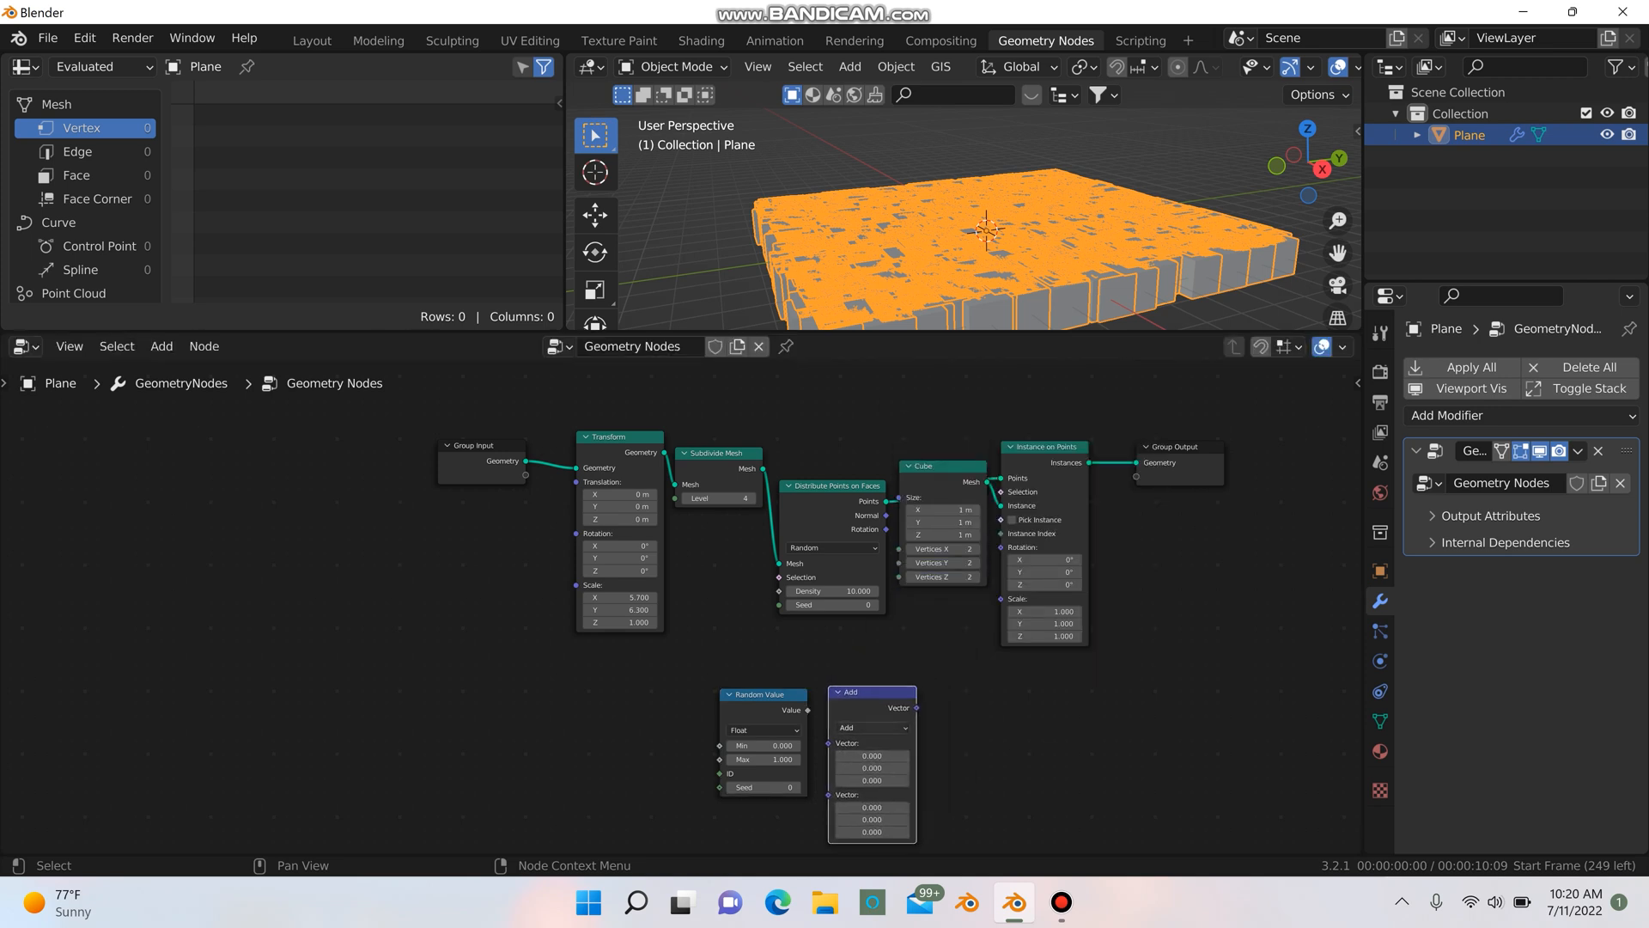
left_click(871, 728)
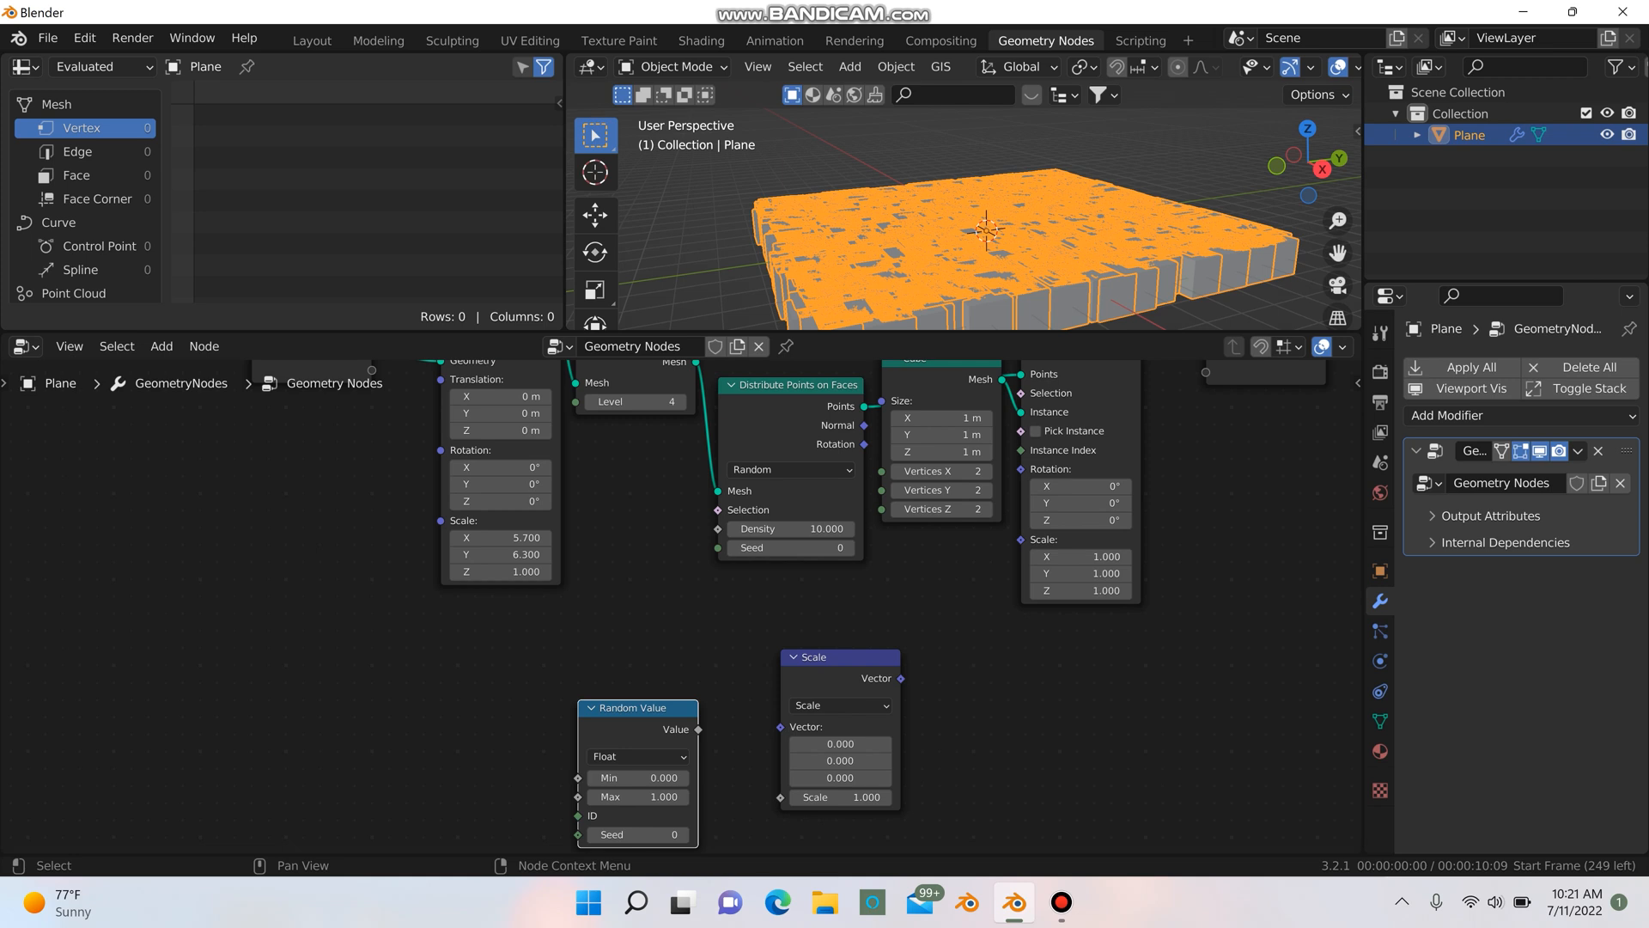
left_click_drag(697, 729, 791, 731)
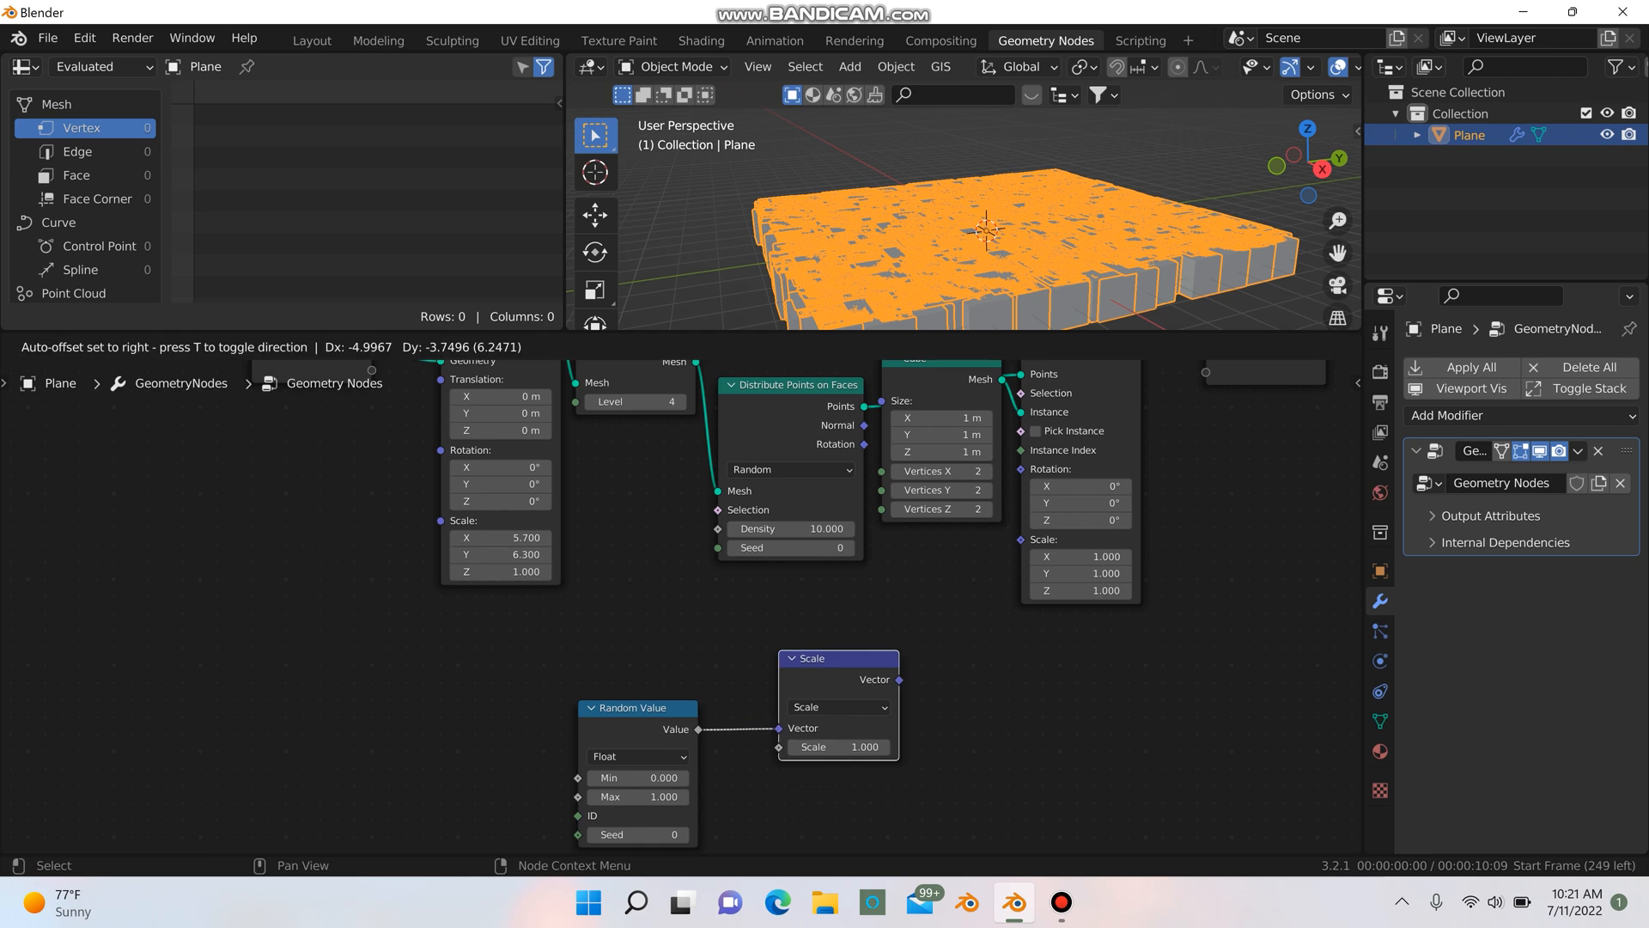
- Add a vector Add node fed by the Scale output and wired on to the instances
left_click_drag(838, 657, 776, 706)
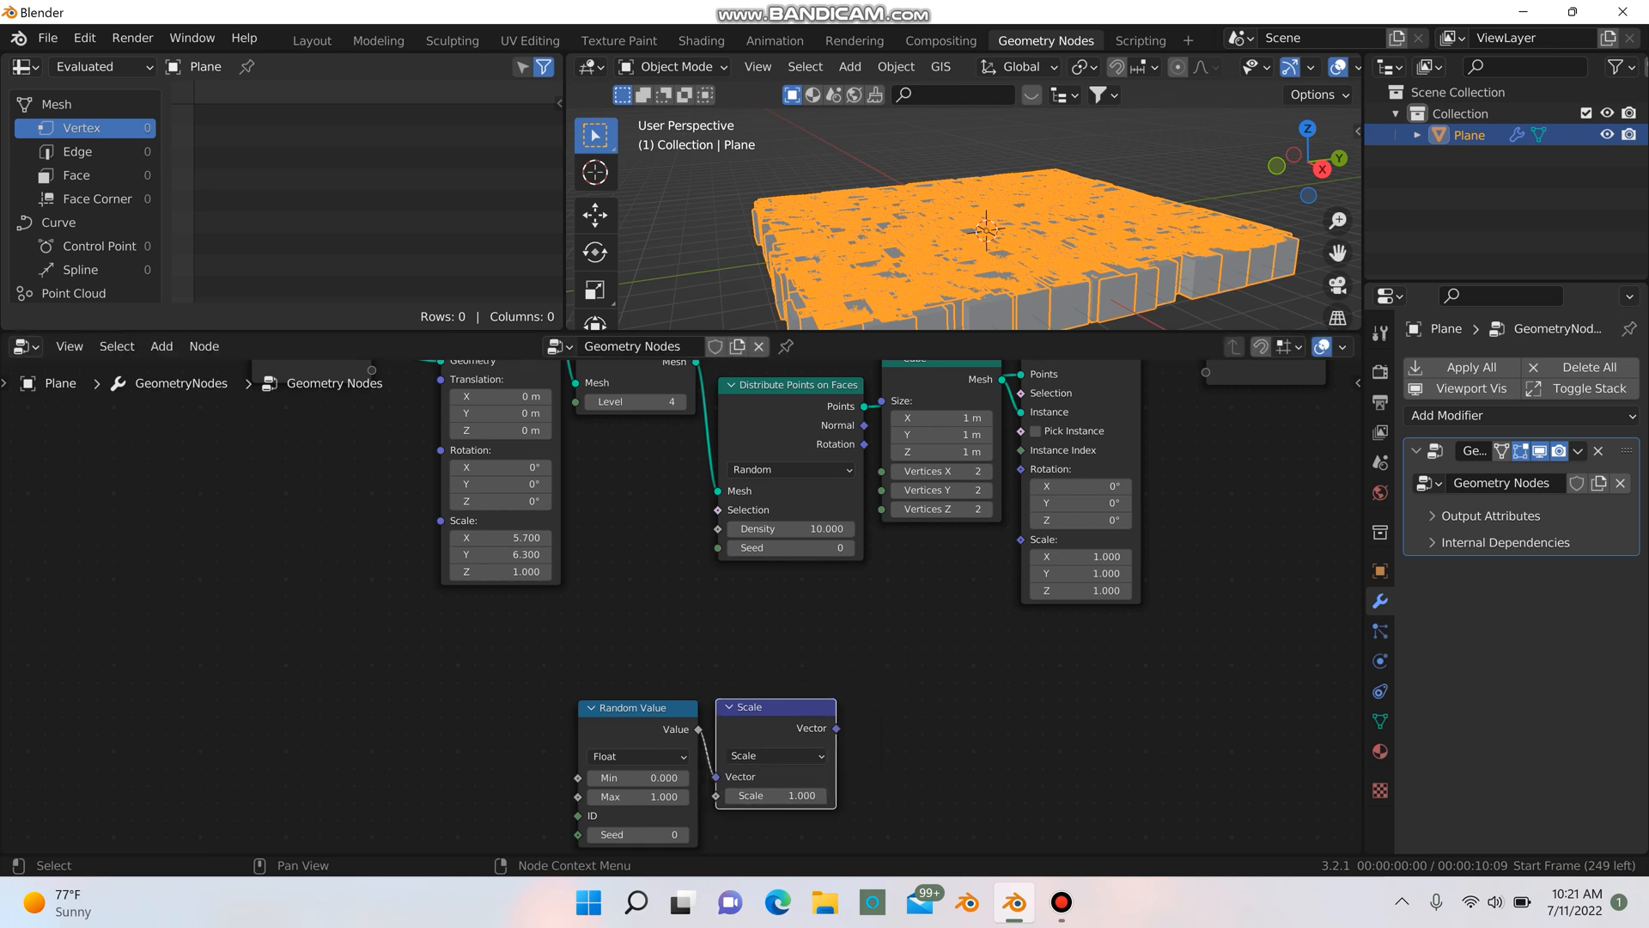
left_click(160, 346)
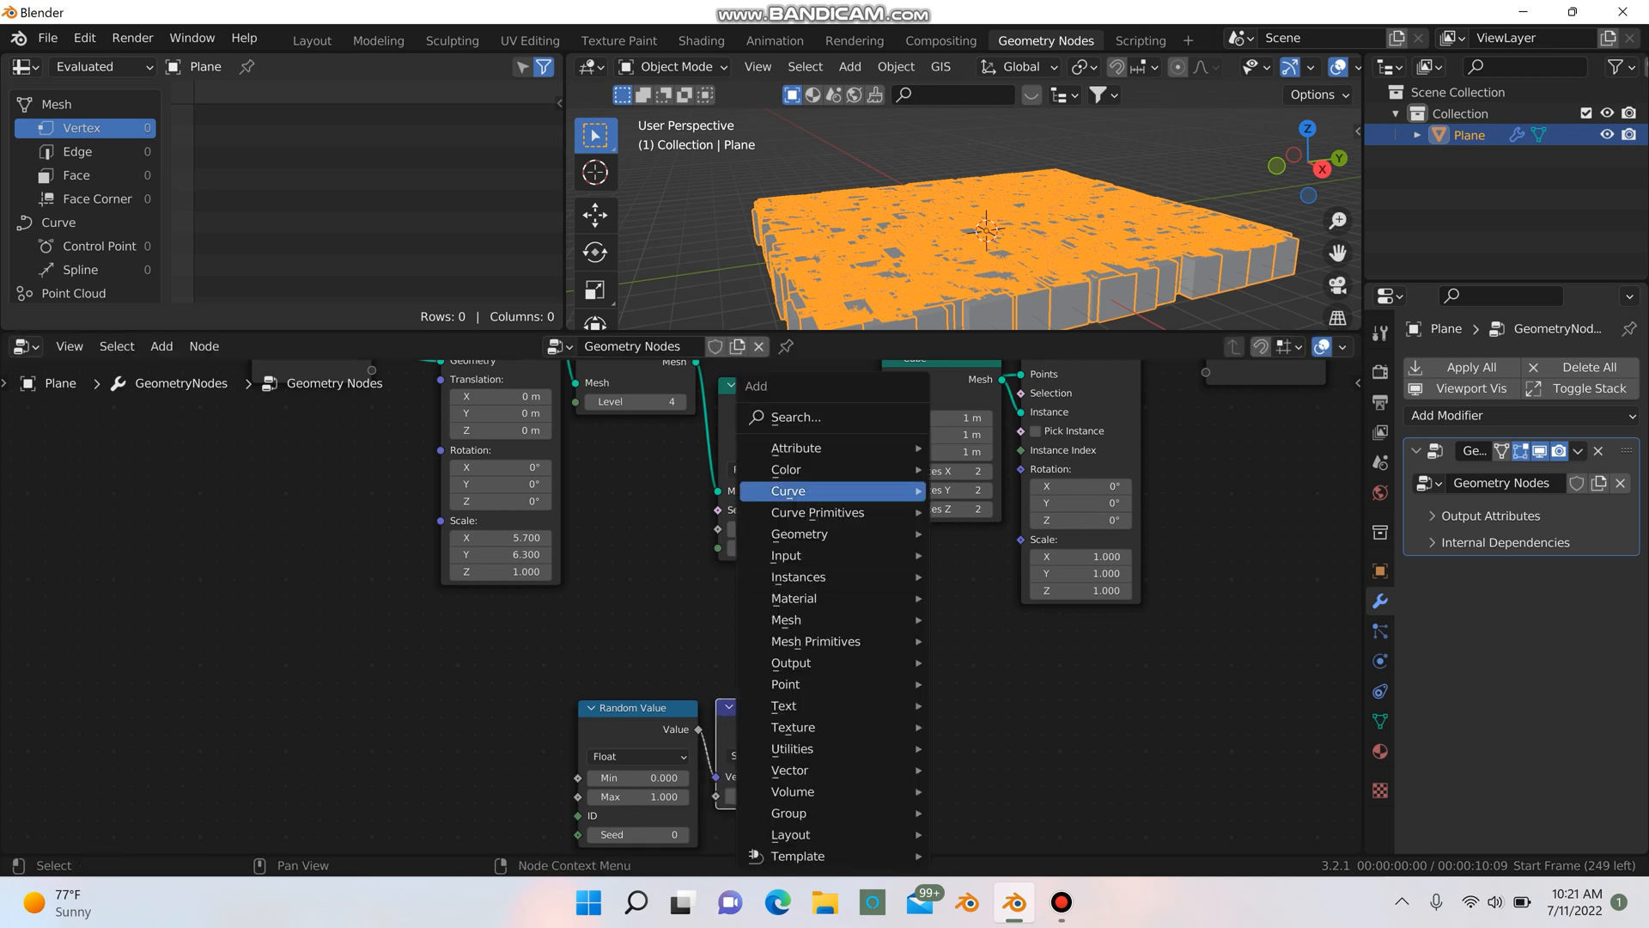
type("vec")
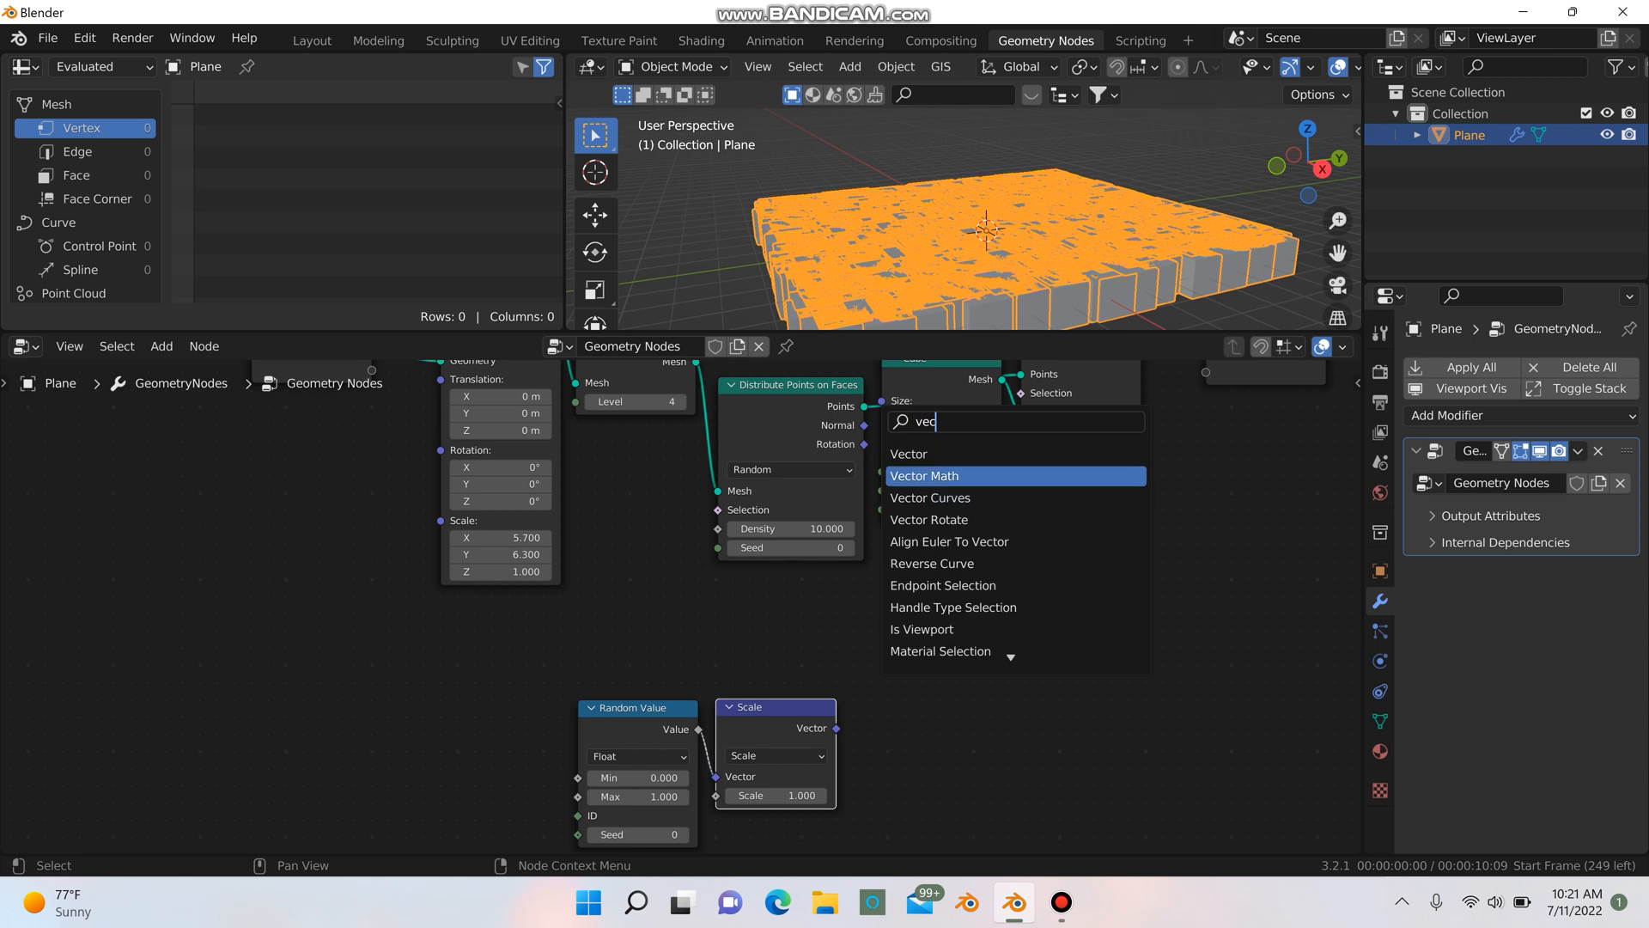
left_click(924, 474)
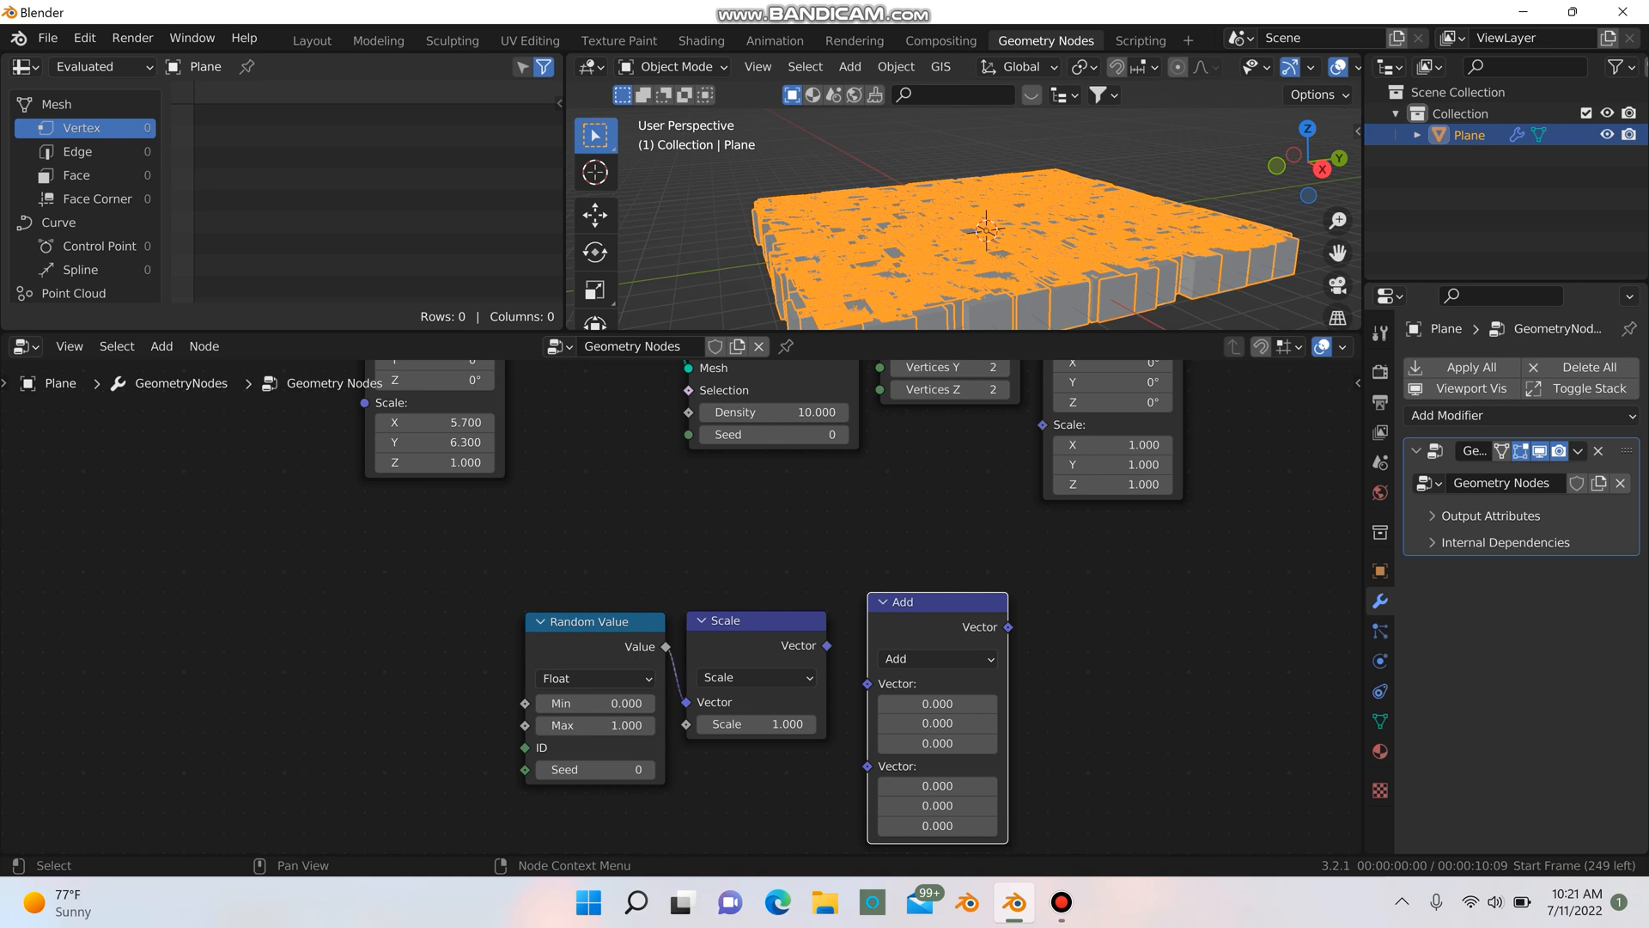
mouse_move(800, 645)
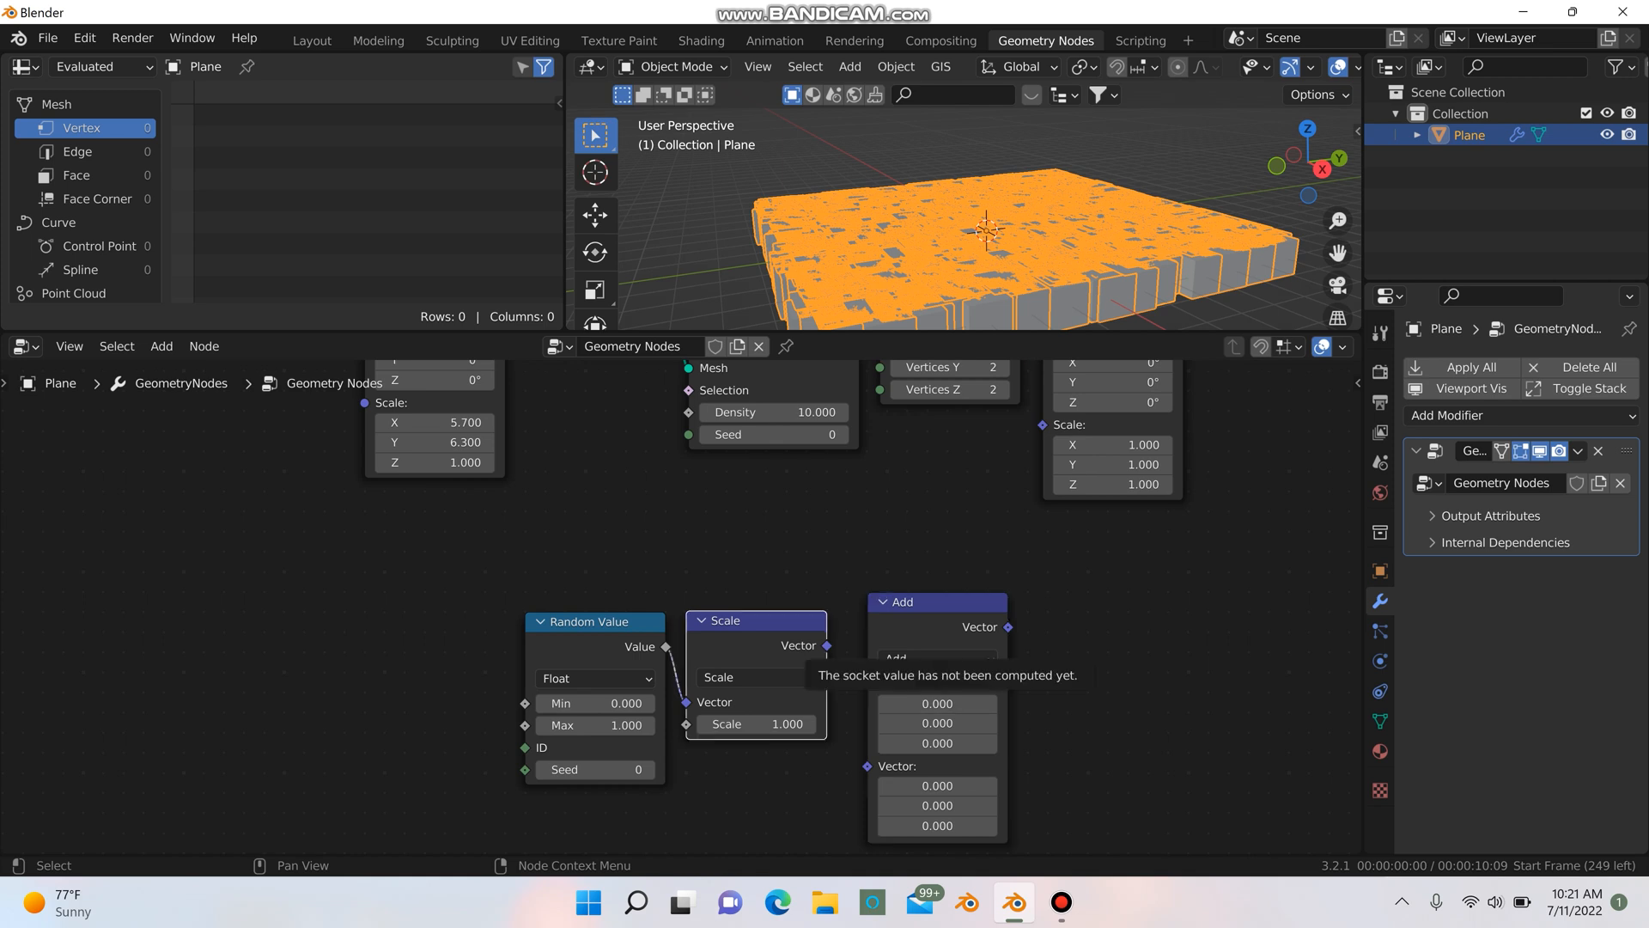
left_click(936, 627)
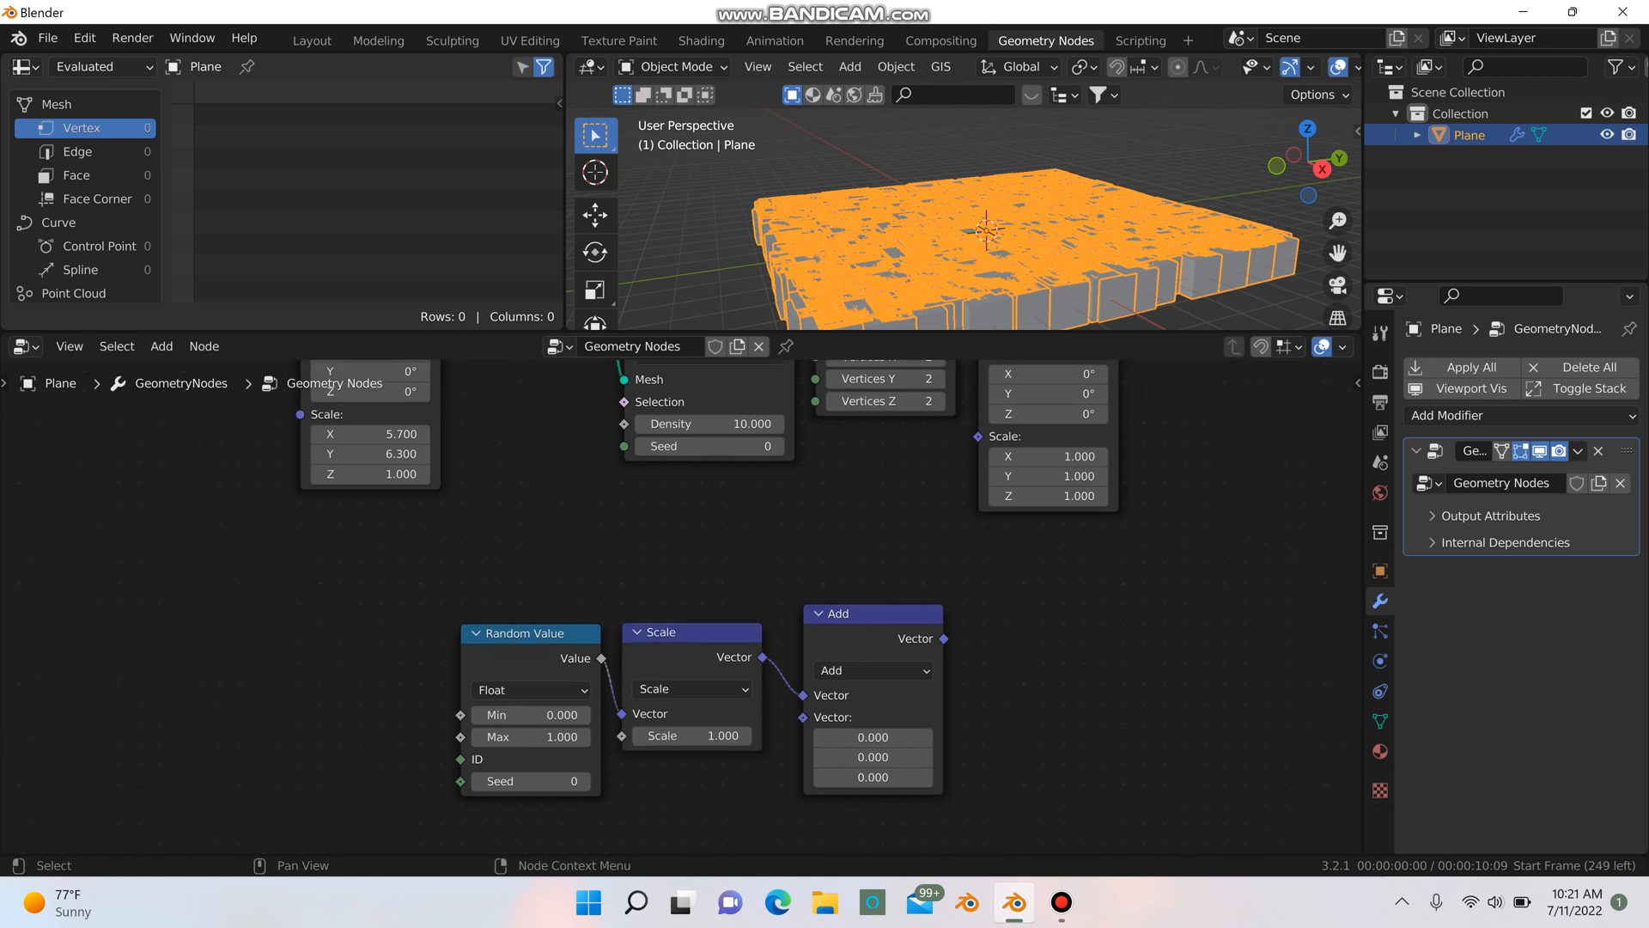
left_click_drag(943, 638, 984, 436)
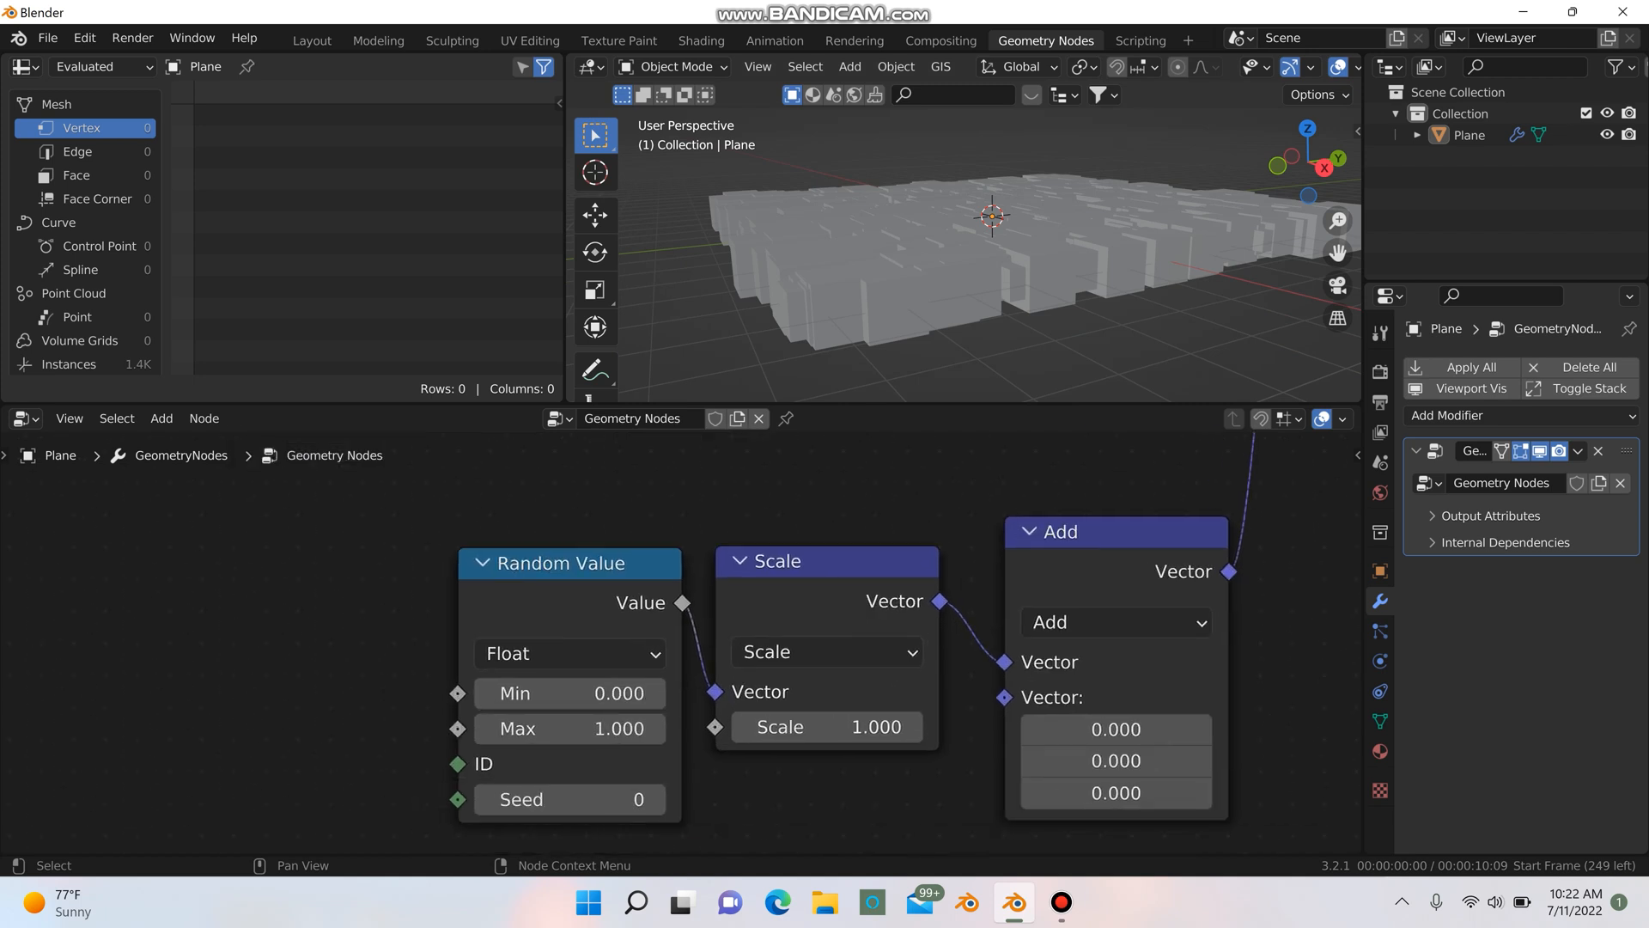
- Switch the Random Value node's data type from Float to Vector
left_click(568, 653)
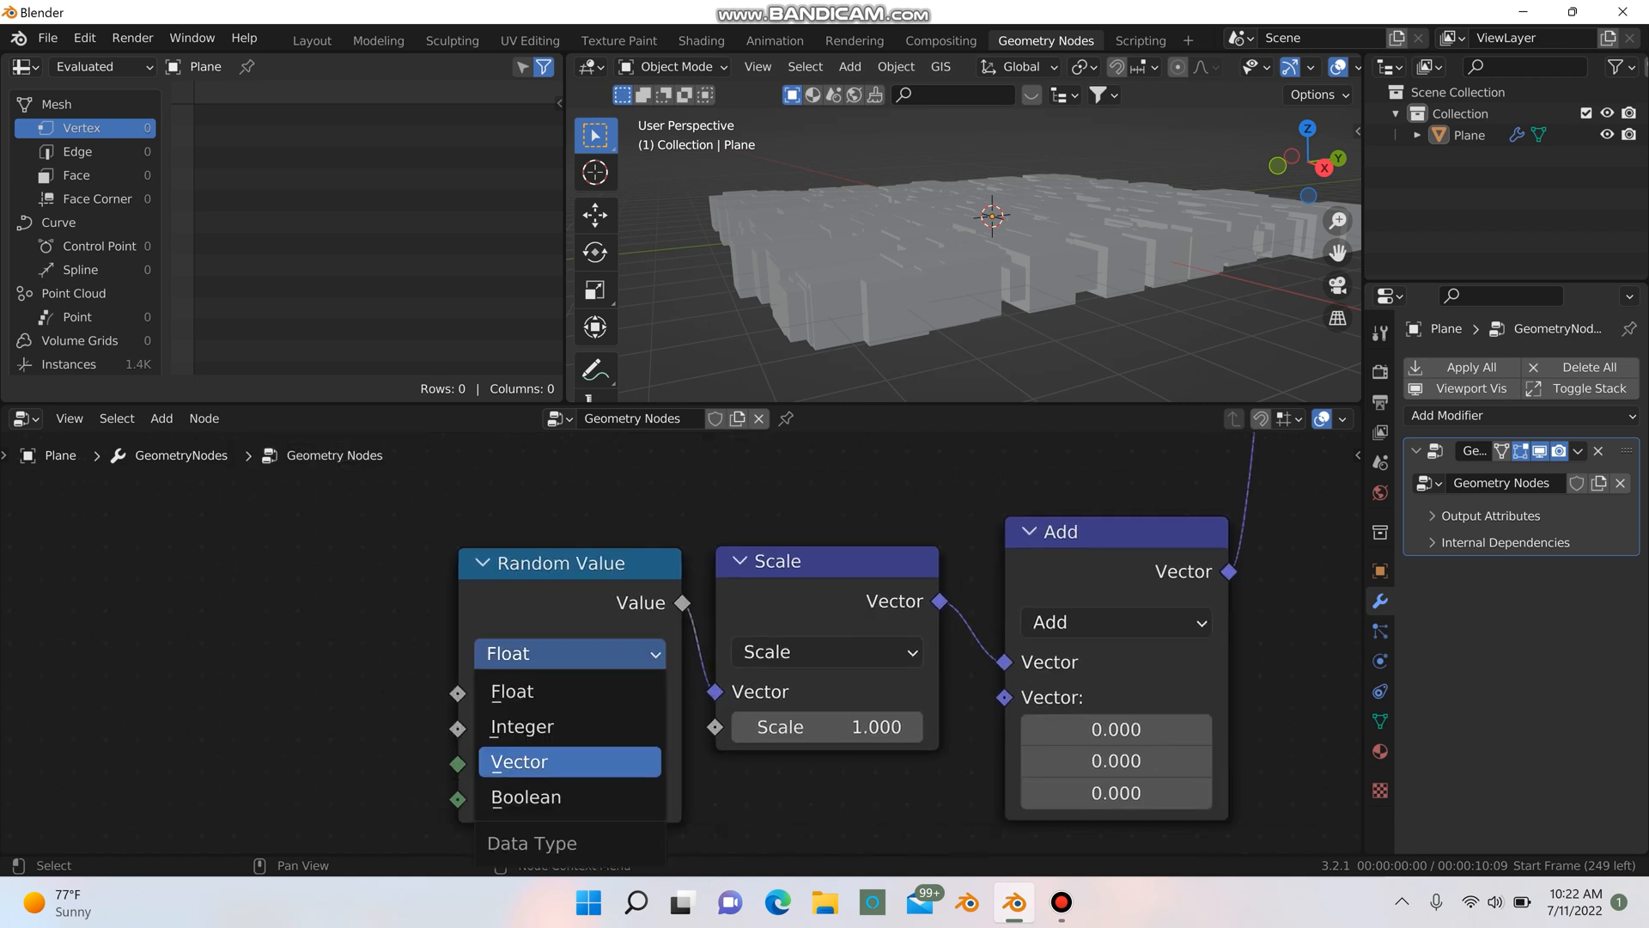
left_click(518, 760)
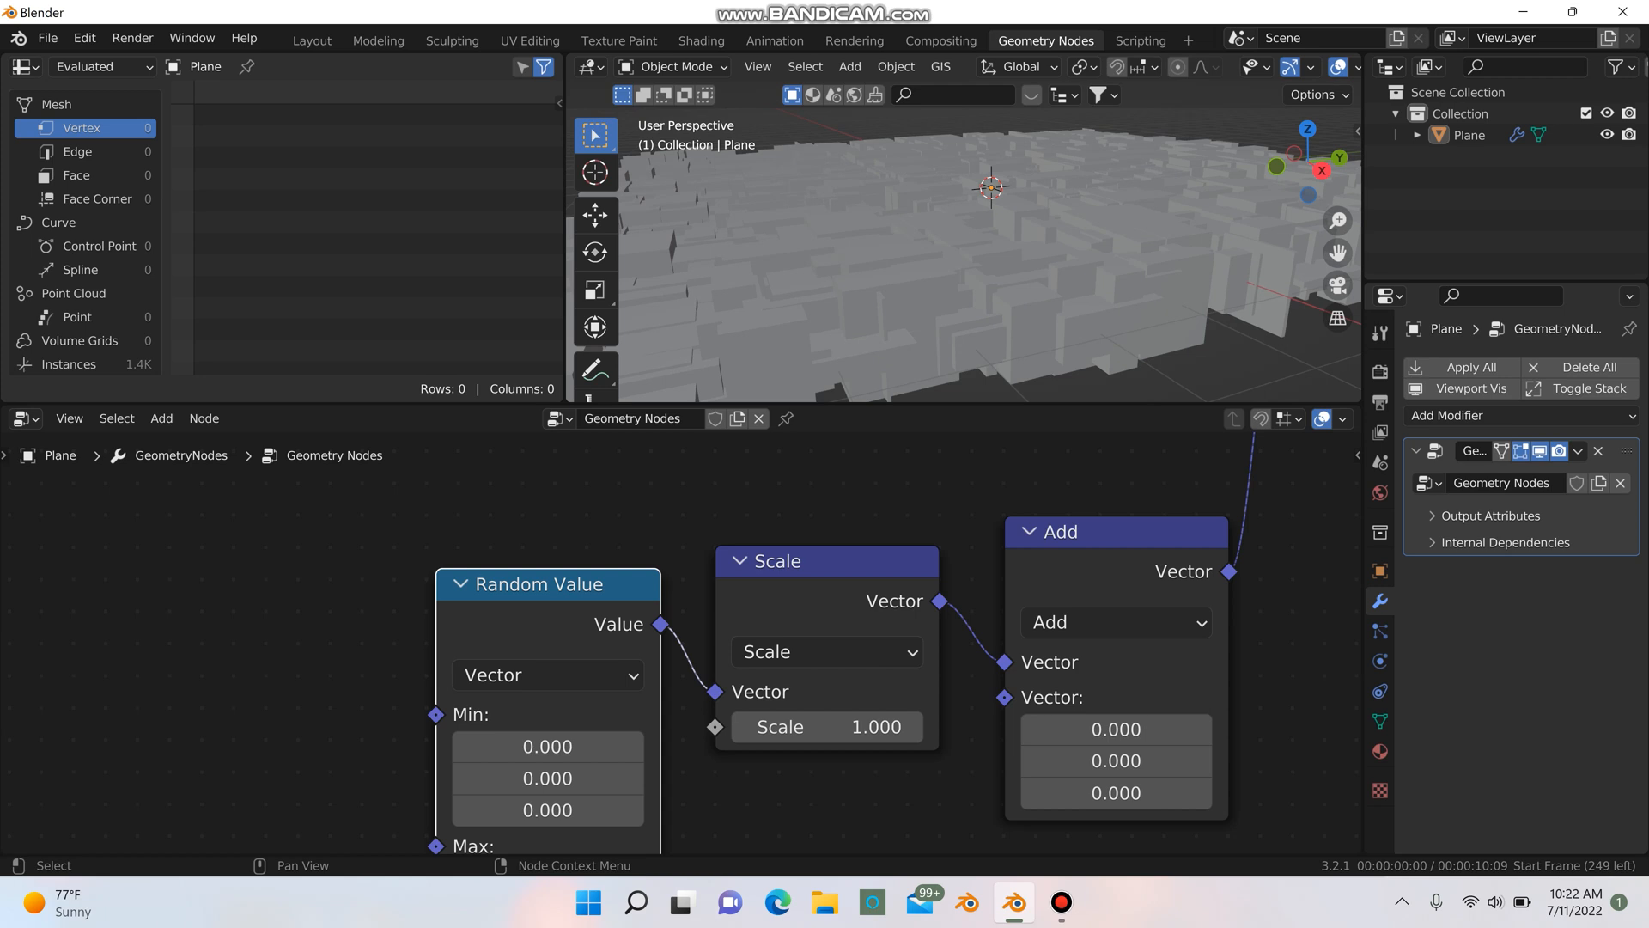
mouse_move(1115, 729)
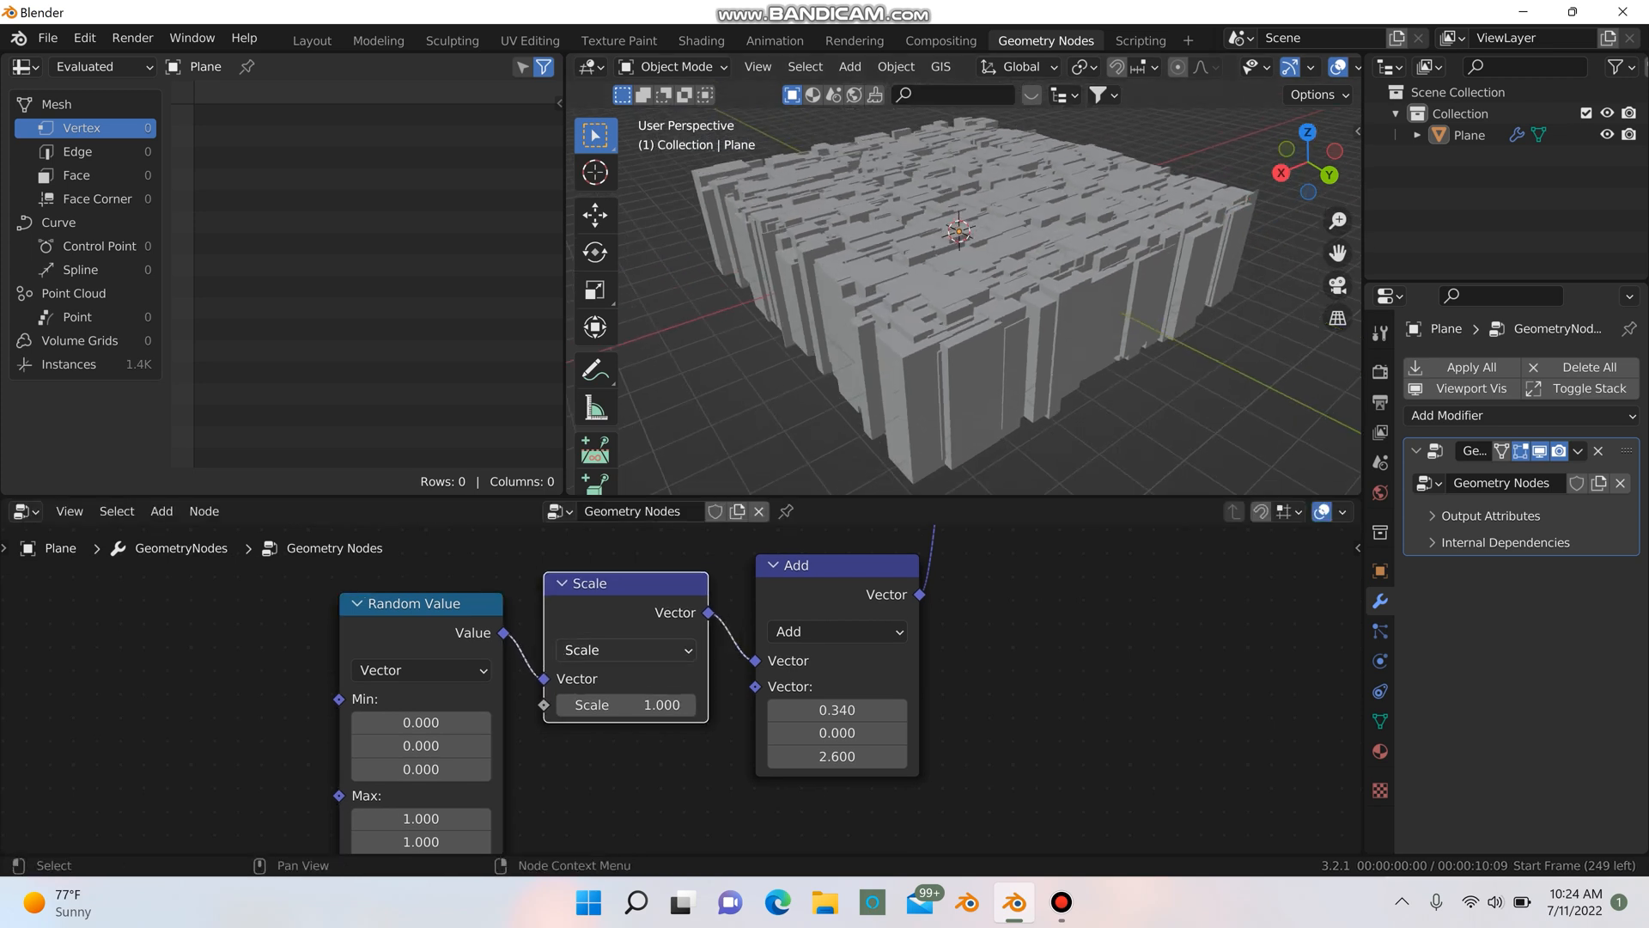
- Set the Scale factor to -0.15 and the Random Value minimum to 0, 1.23, 0
left_click(625, 704)
type("0.260")
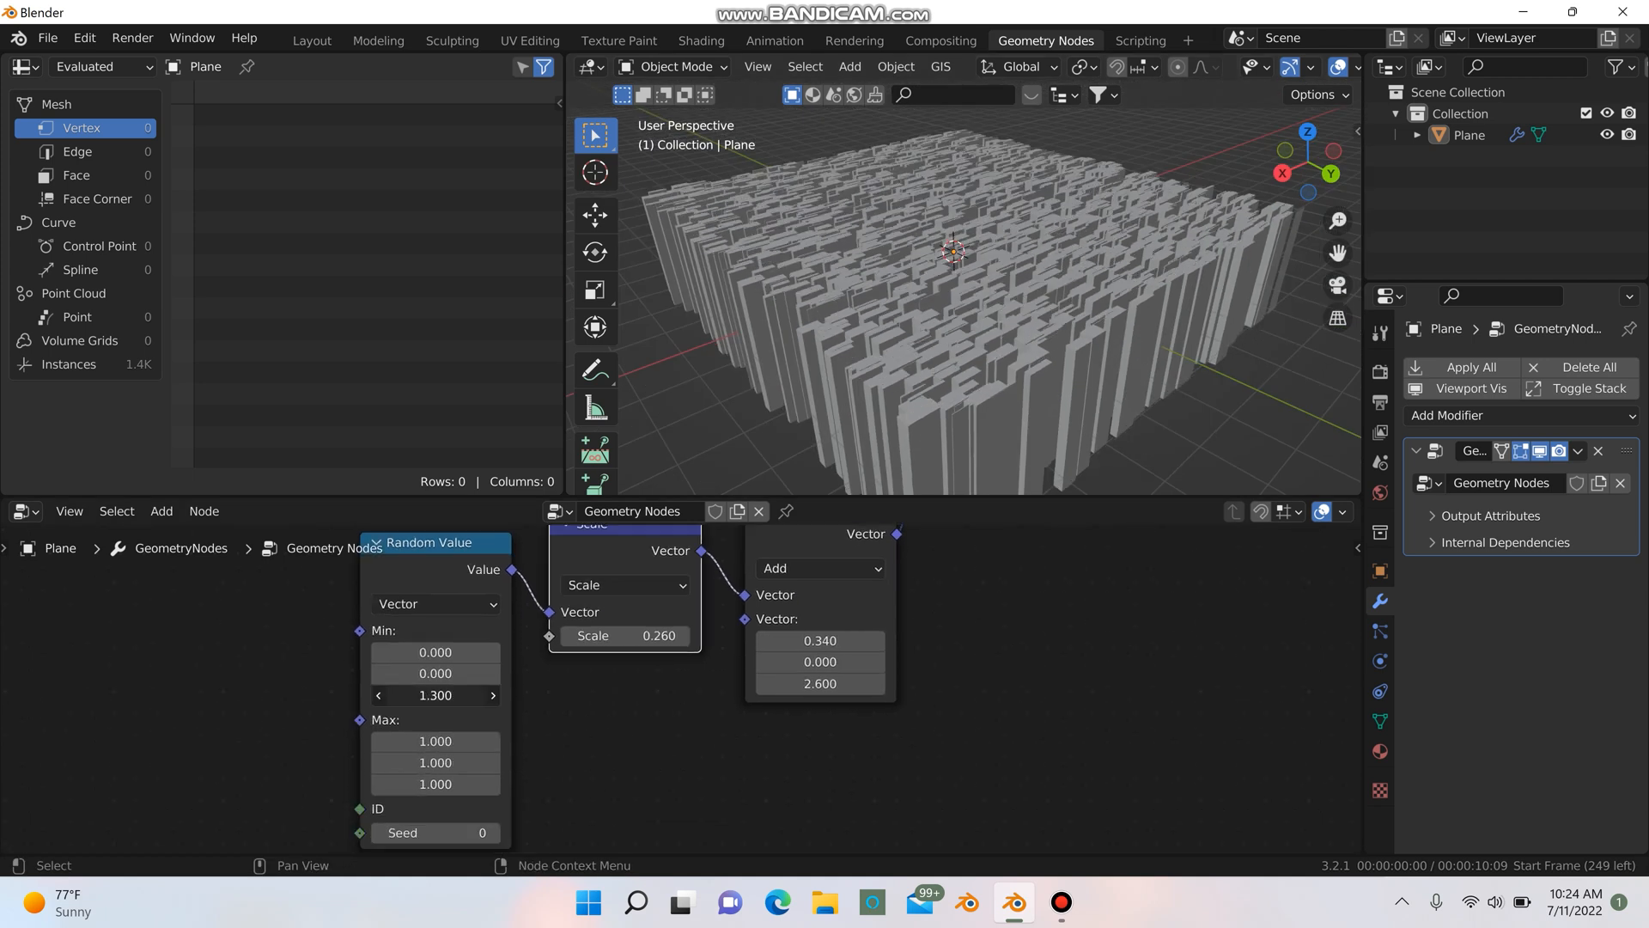
left_click(435, 694)
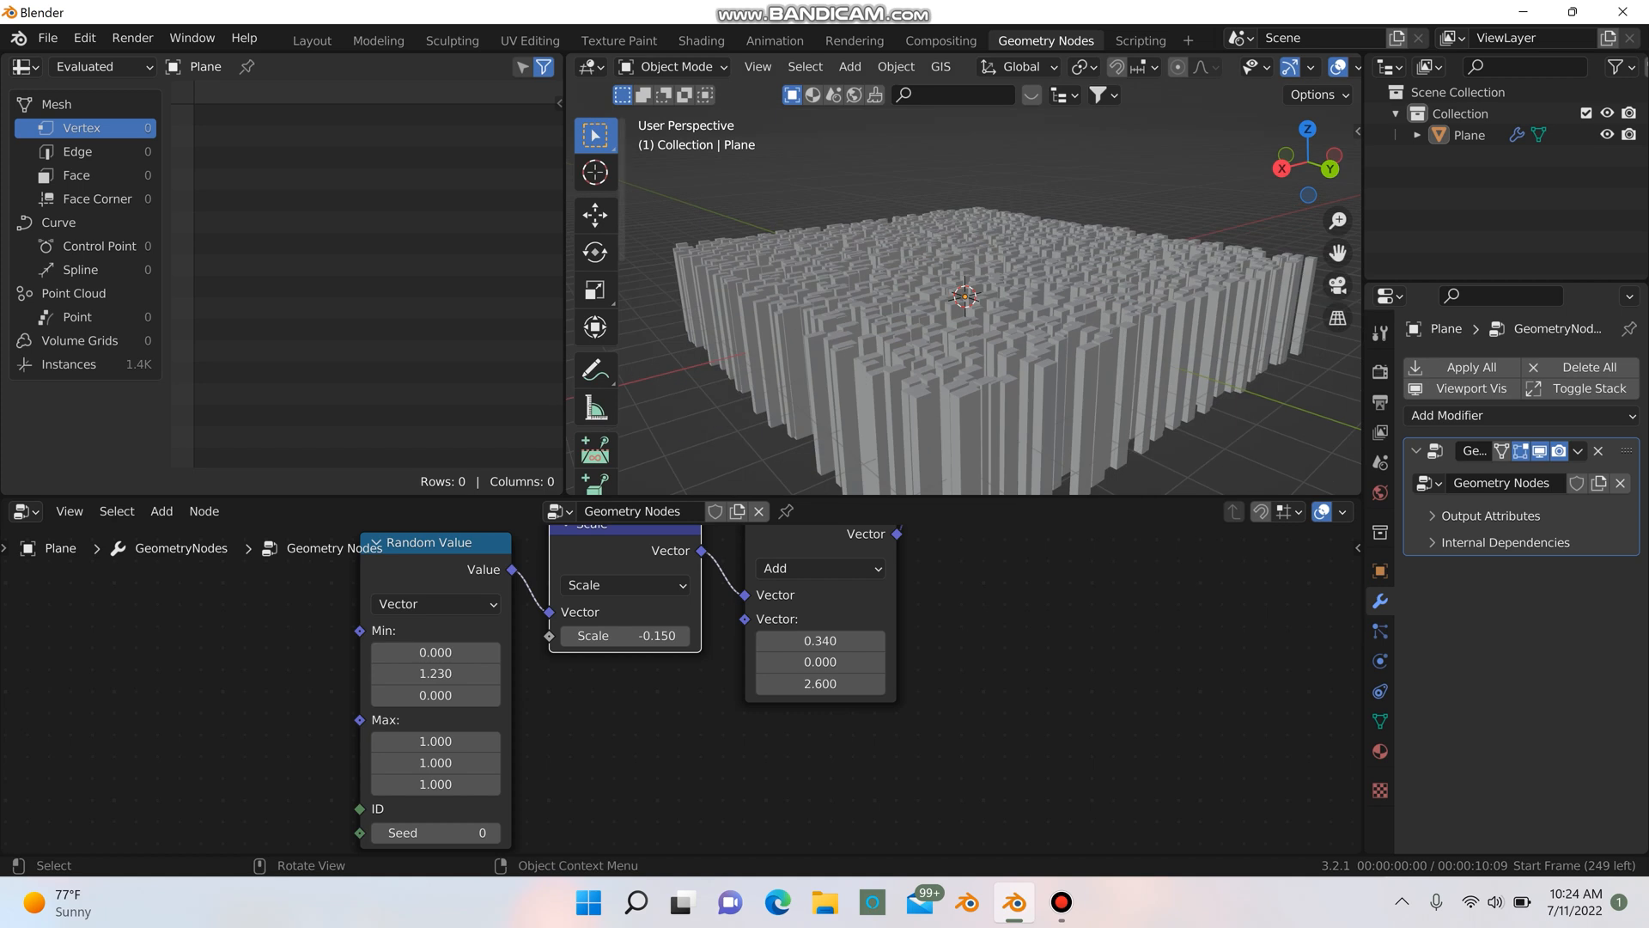
left_click(311, 41)
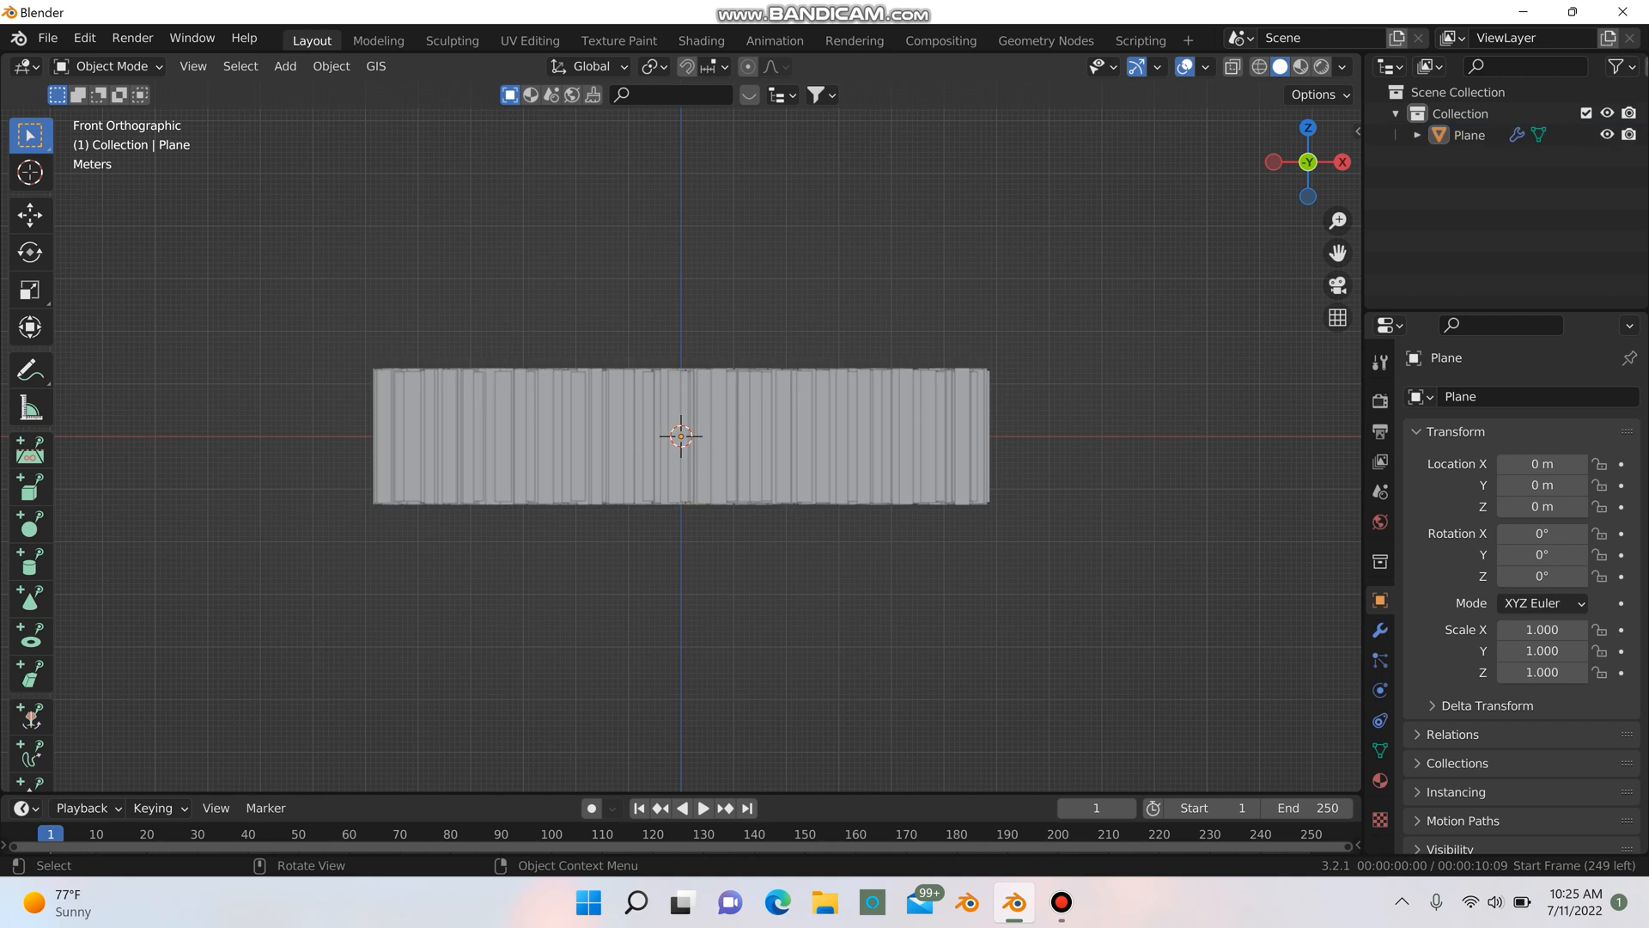
- Set the Transform node to Translation Z 1.36 m and Scale 8.32 by 7.44
left_click(1044, 41)
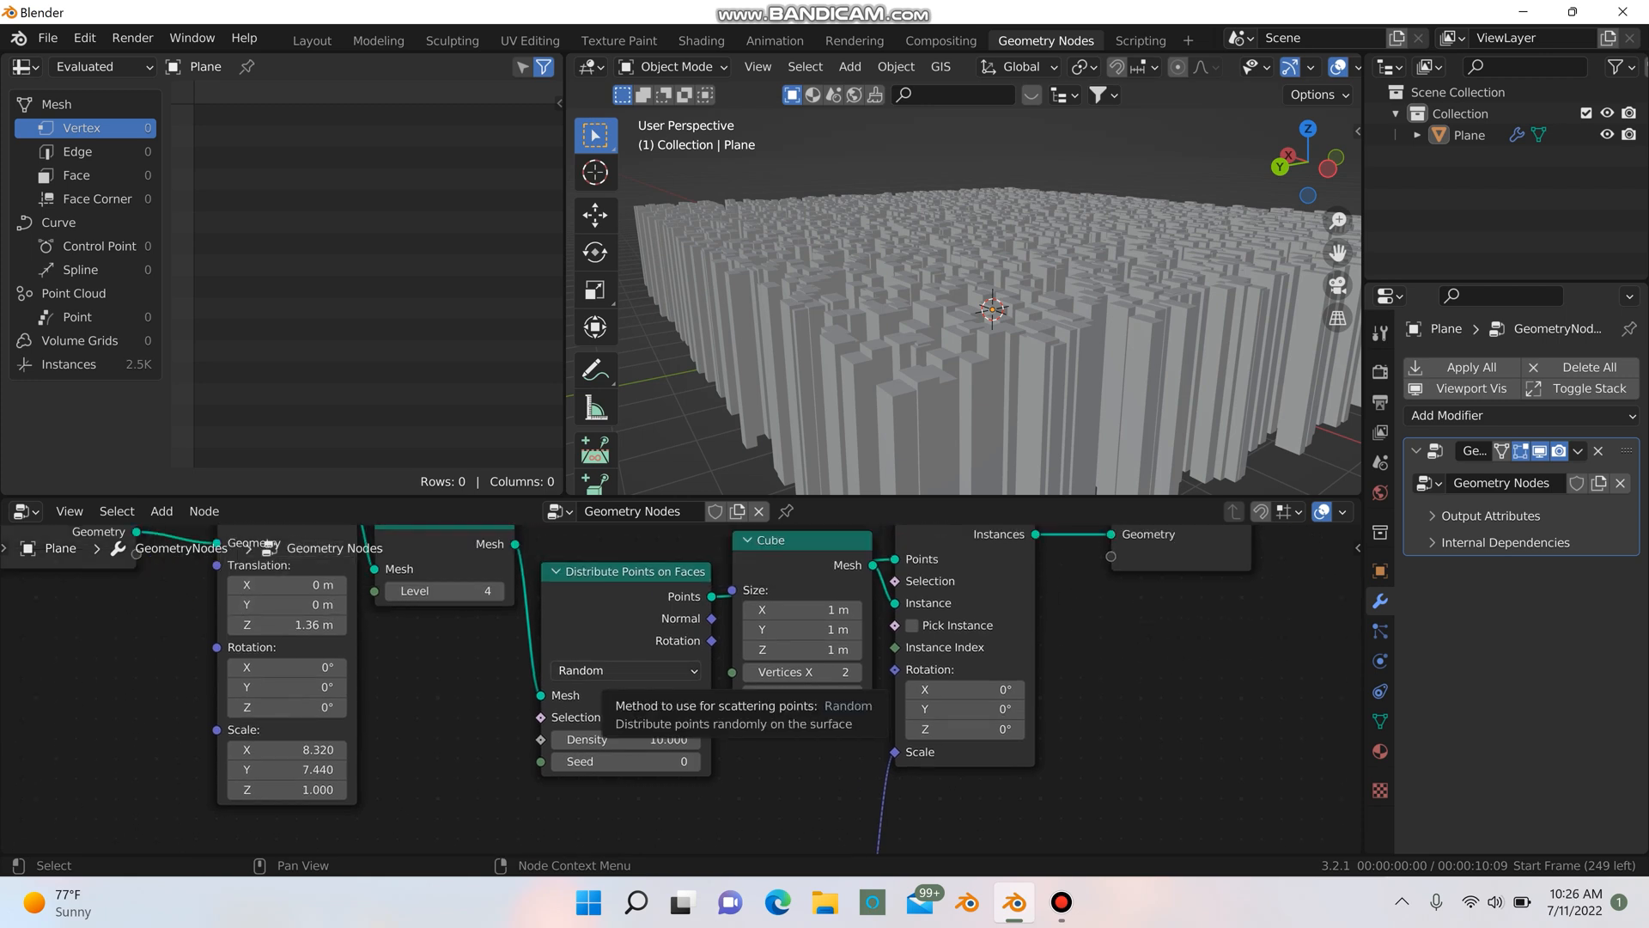
- Switch point distribution to Poisson Disk with 0.04 m minimum distance and density max 10
left_click(624, 670)
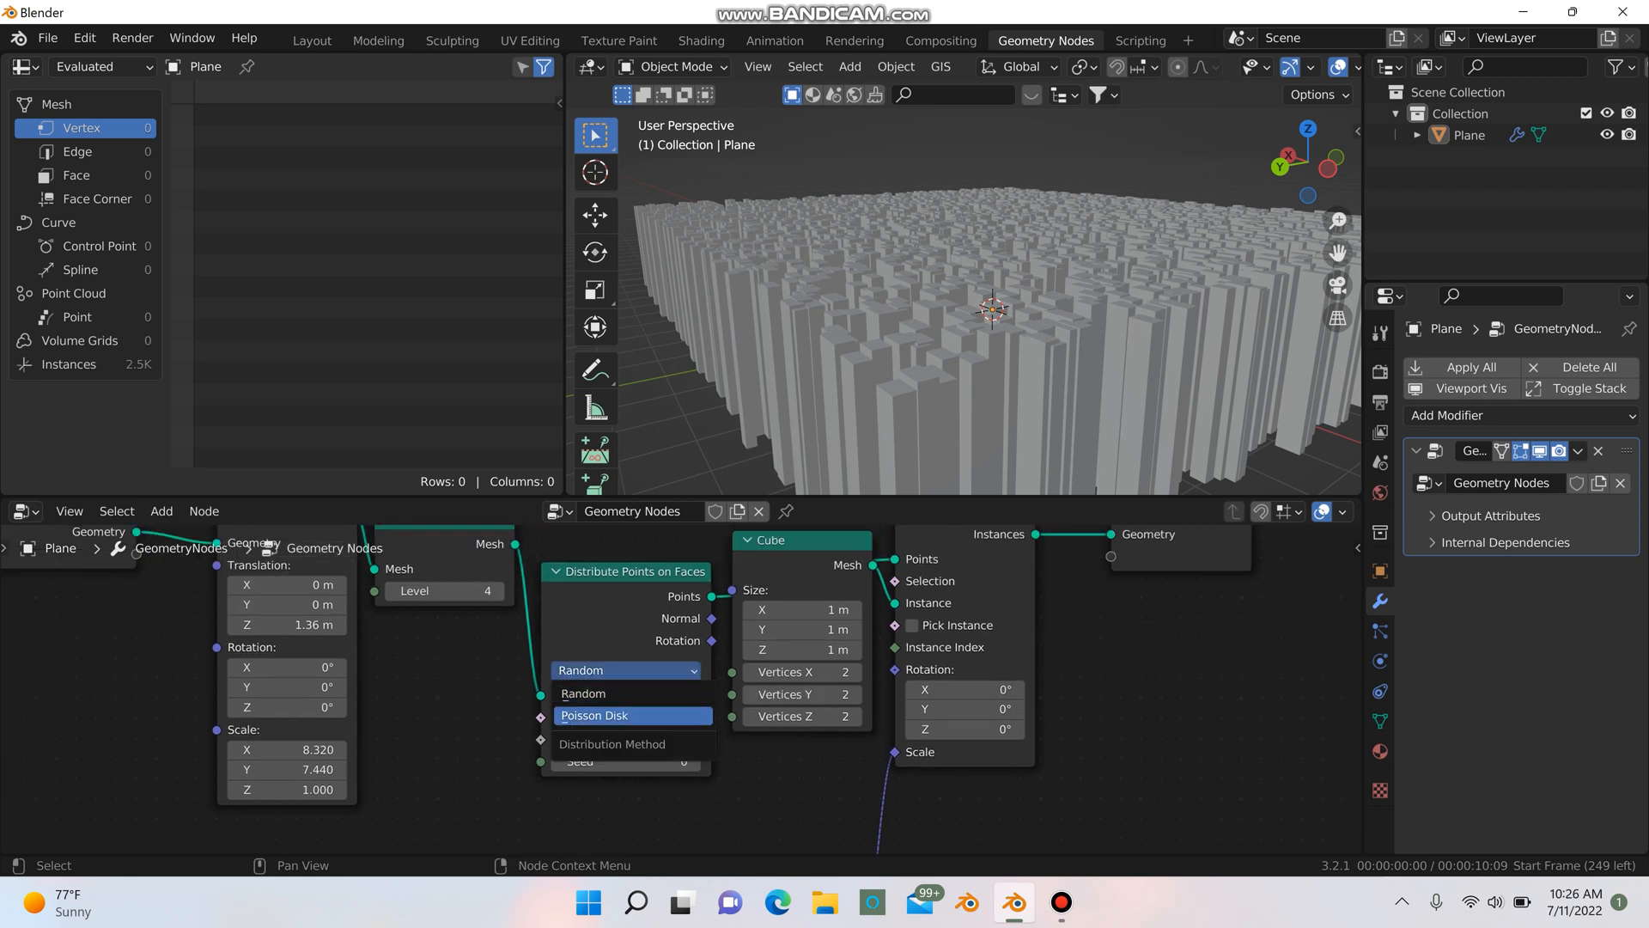
left_click(596, 715)
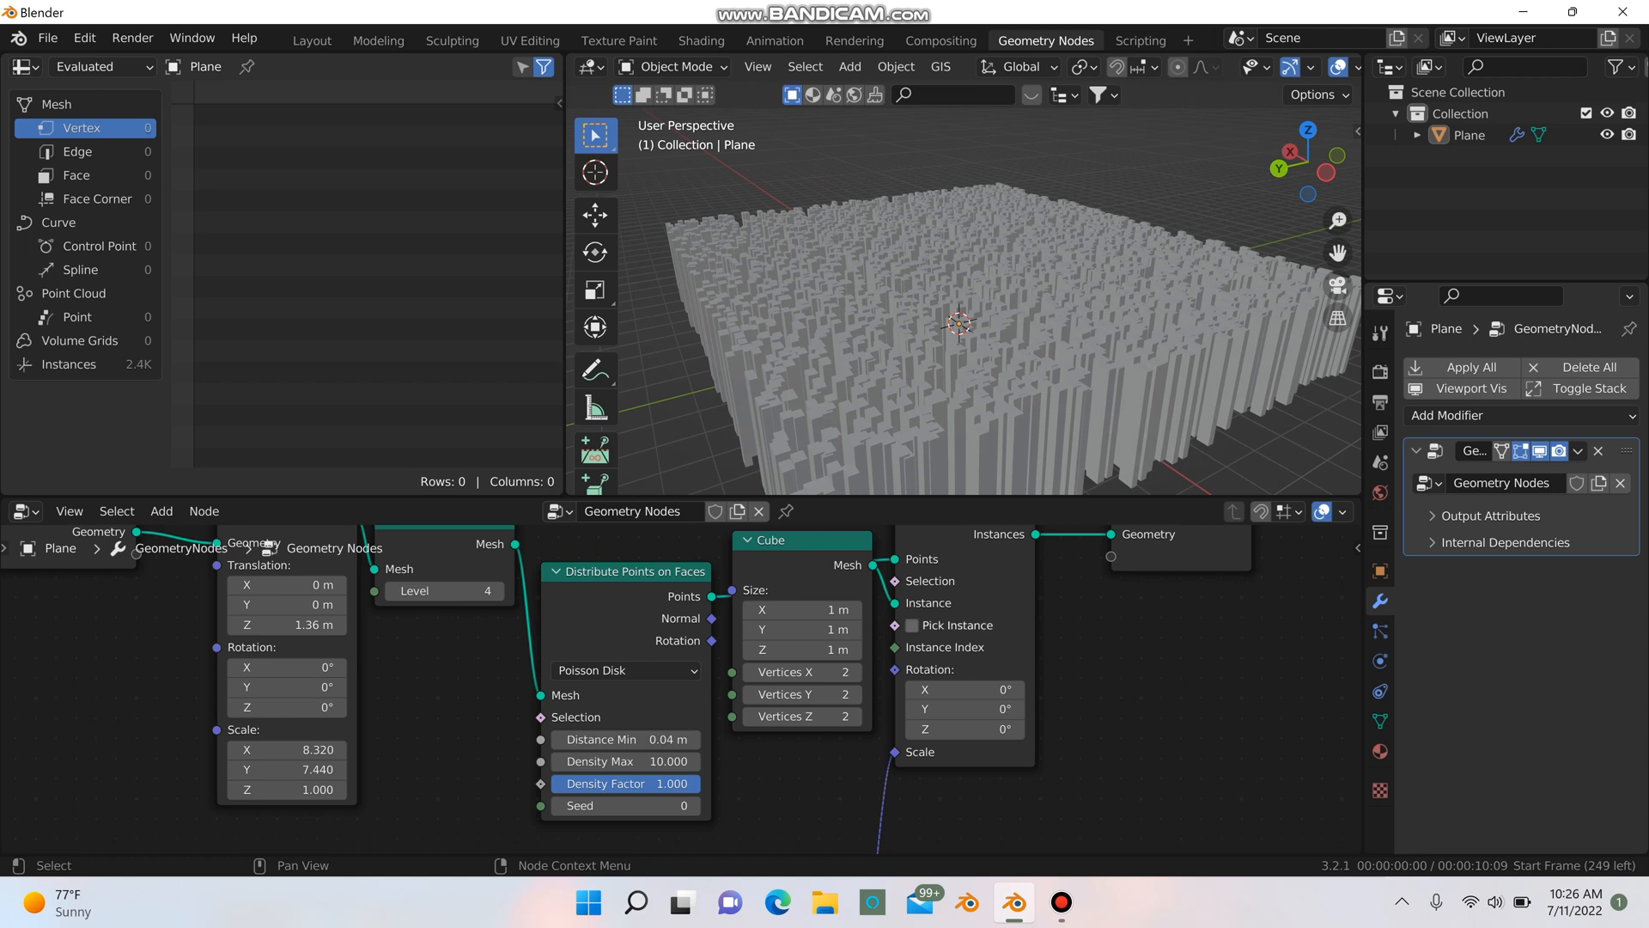
- Lower the Distribute Points on Faces maximum density to 3.36 for fewer, sparser buildings
left_click_drag(957, 315, 962, 363)
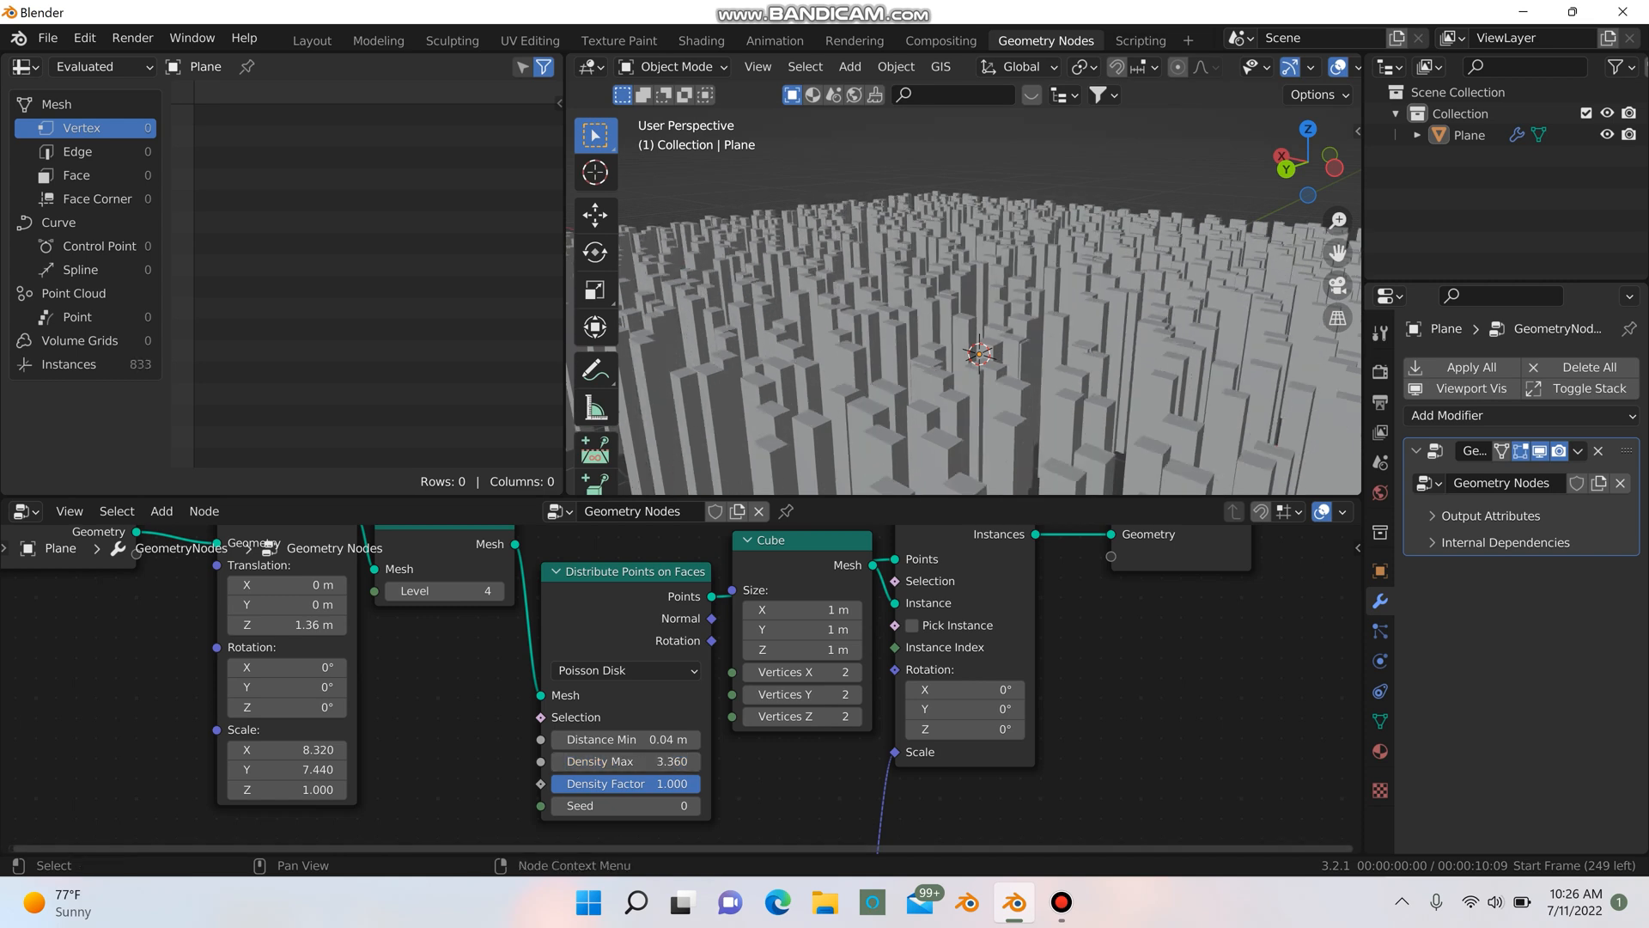
- Reduce the Add node's height offset from 2.6 to 0.9 to shorten the pillars
left_click_drag(652, 783, 626, 782)
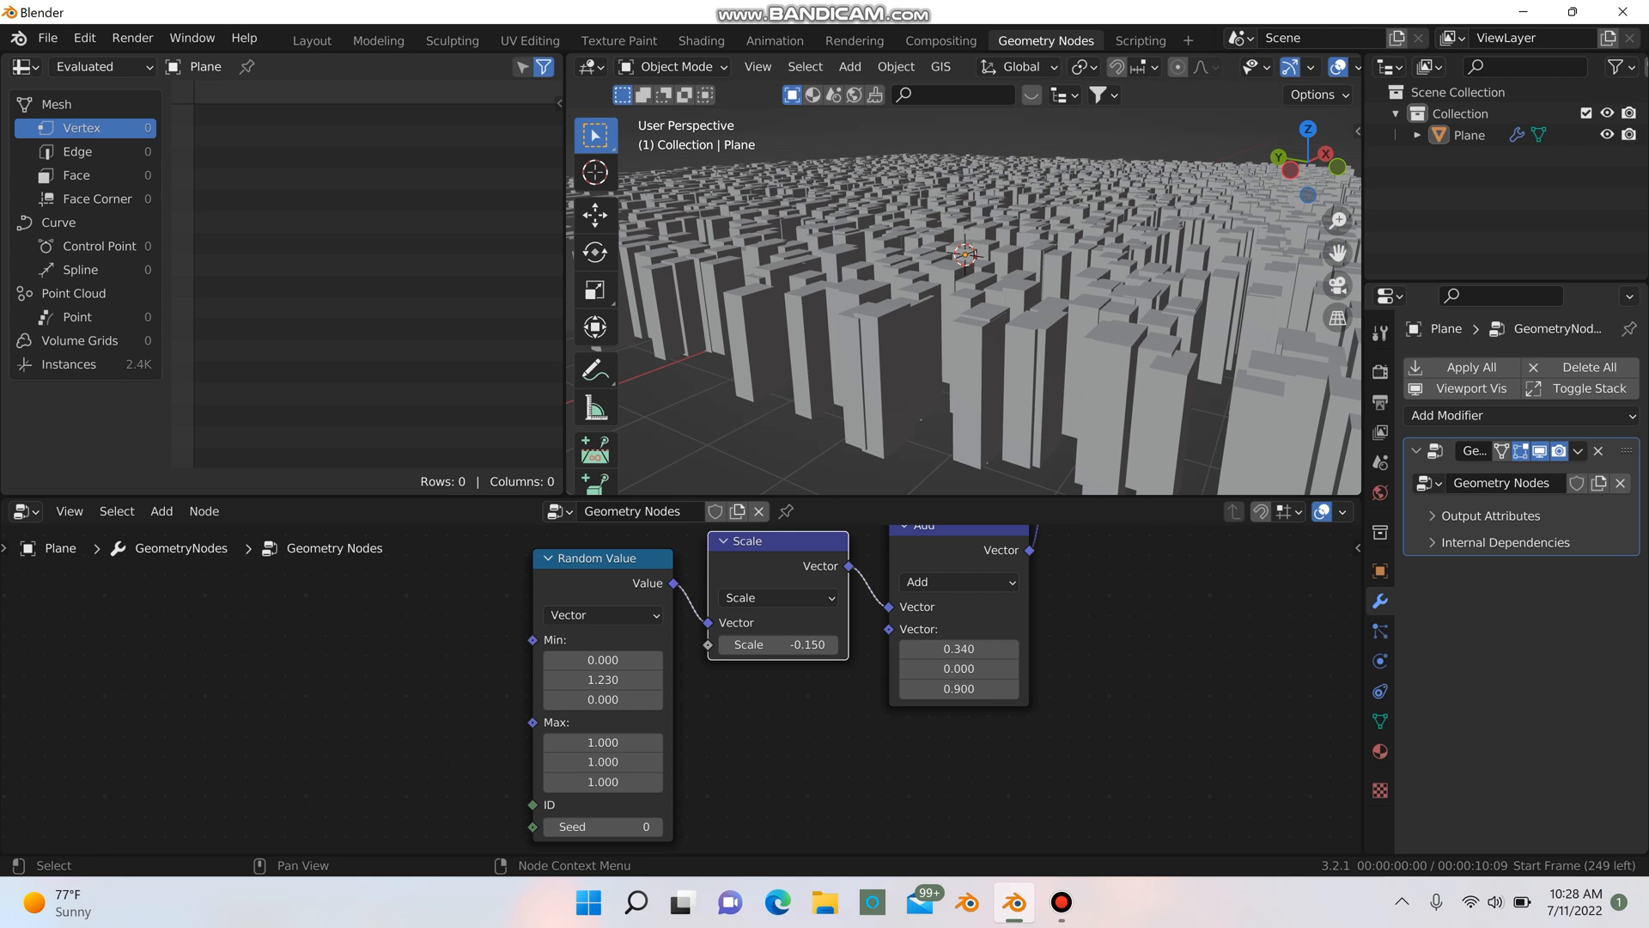
mouse_move(602, 699)
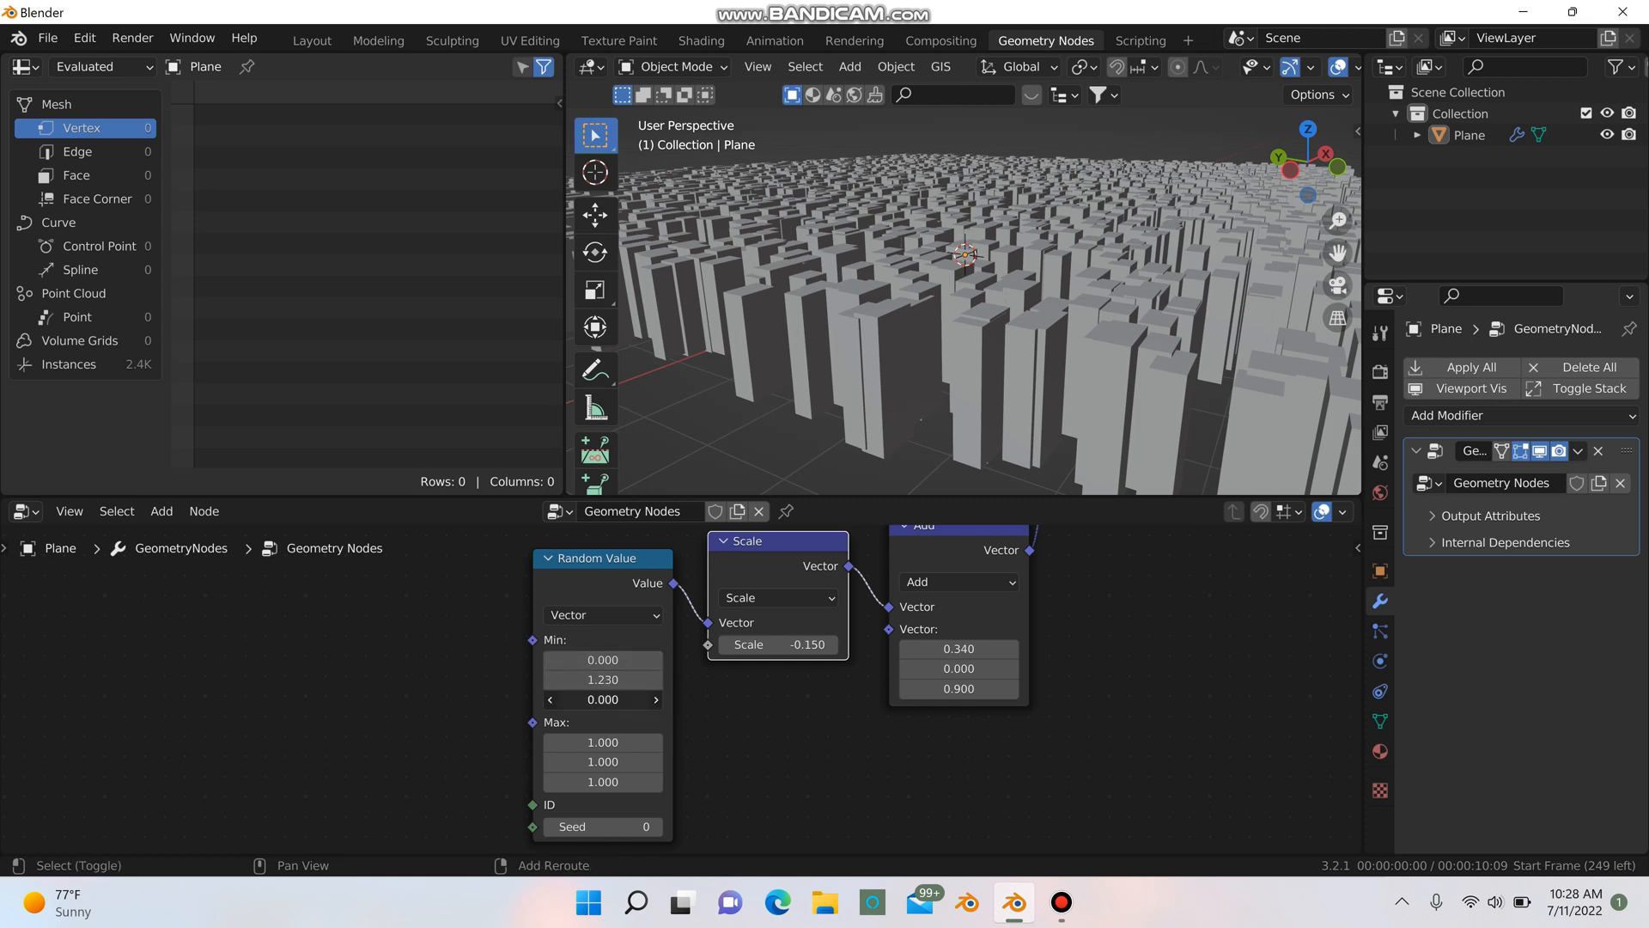
- Enter -1.0 as the Random Value minimum Z to vary building heights more
type("-1.000")
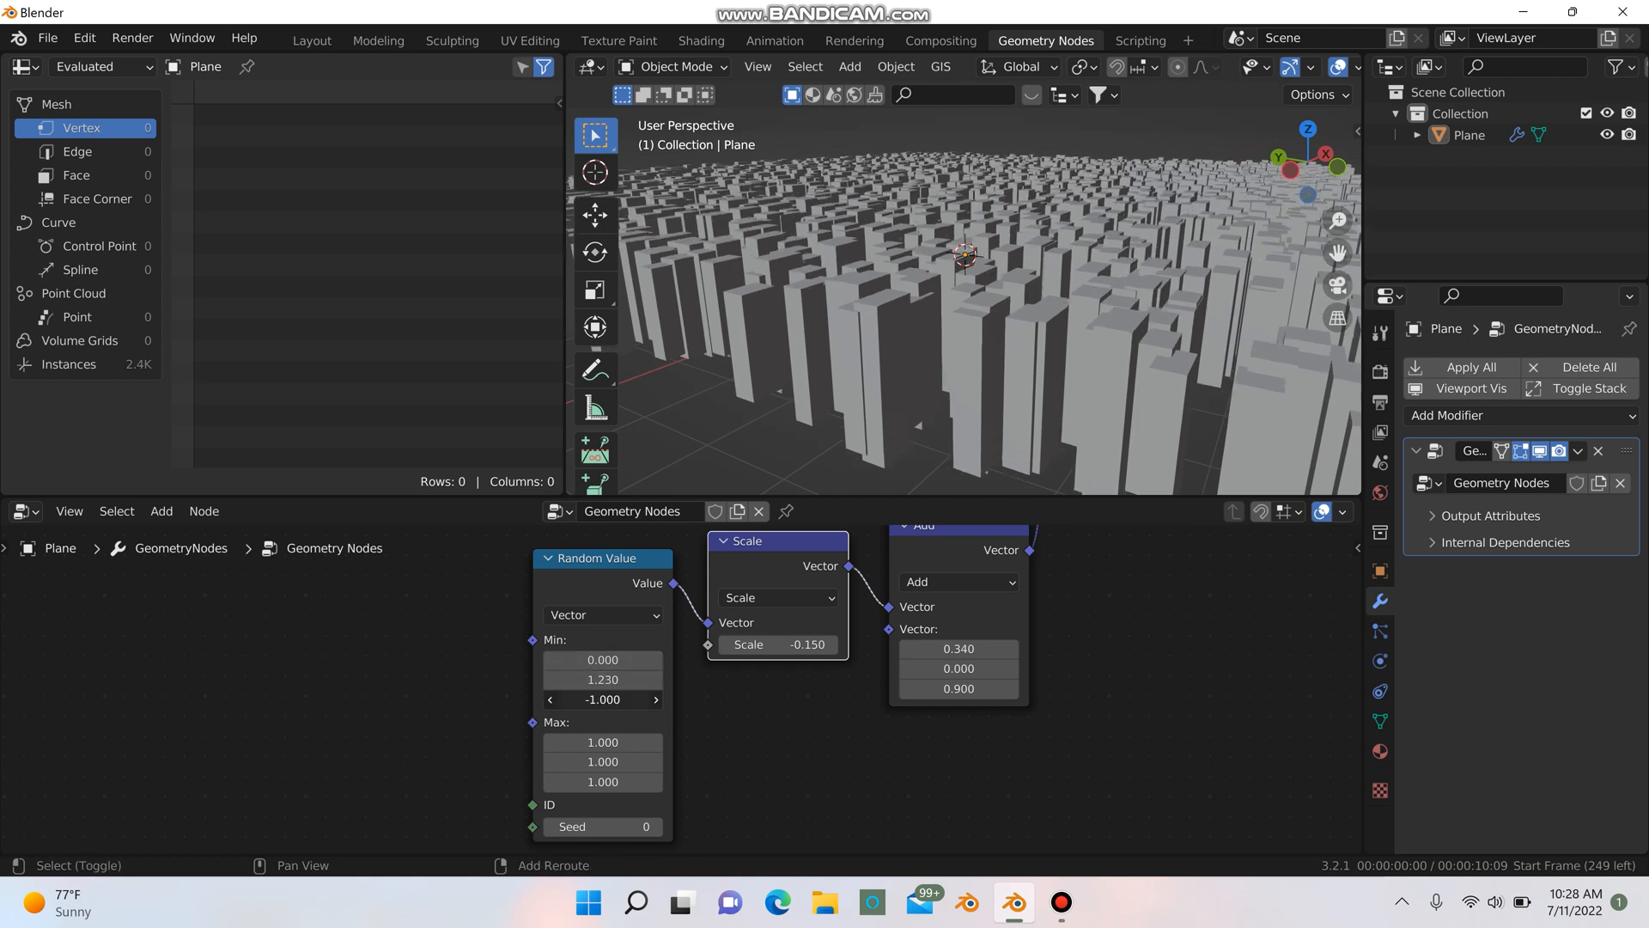